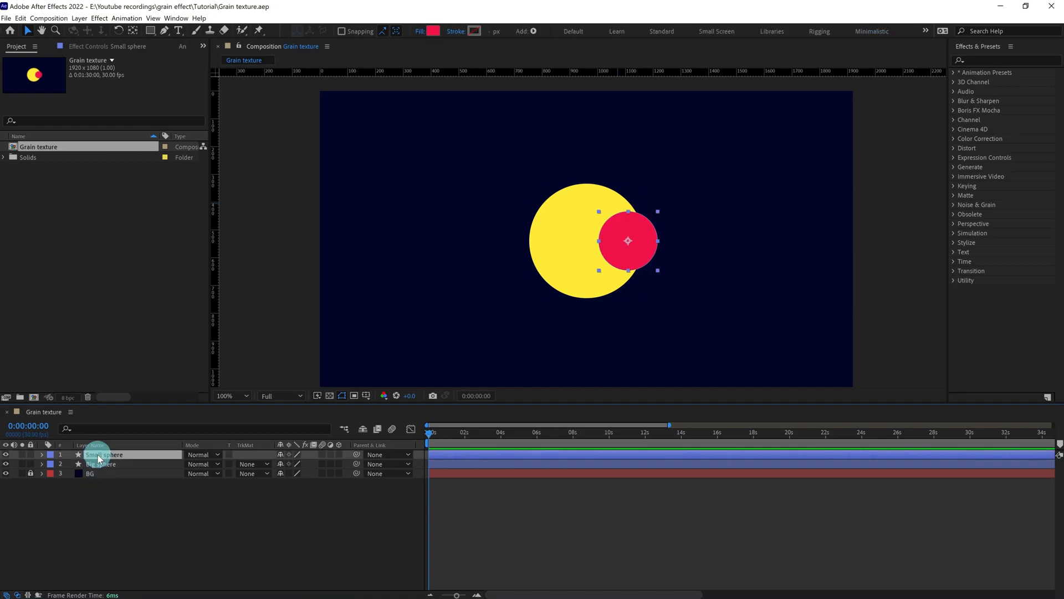
- Pre-compose the small and big spheres into 'Small sphere' and 'Big sphere' compositions, keeping all attributes
right_click(104, 455)
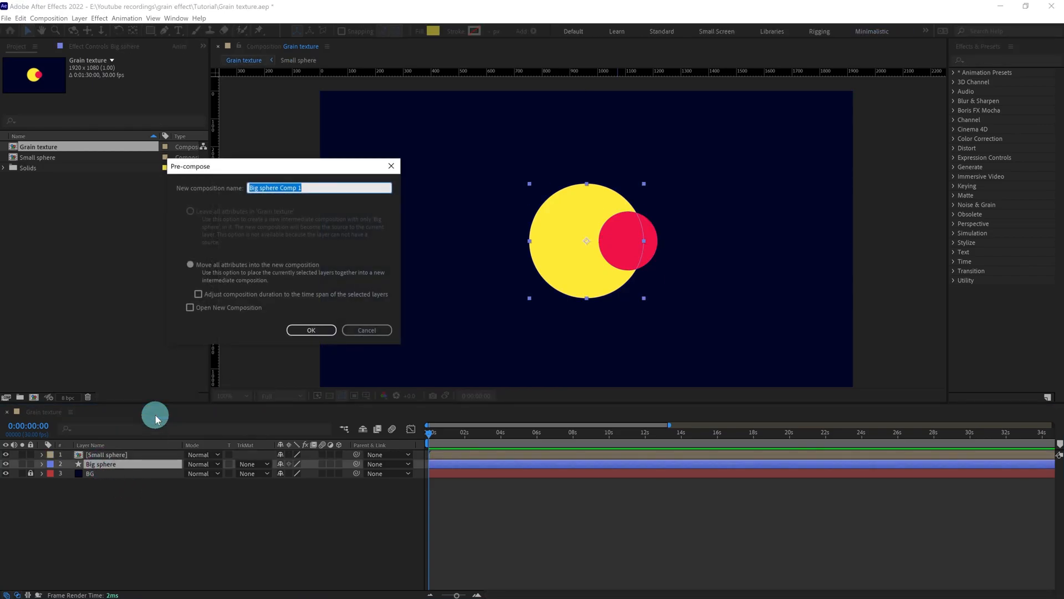
left_click(310, 330)
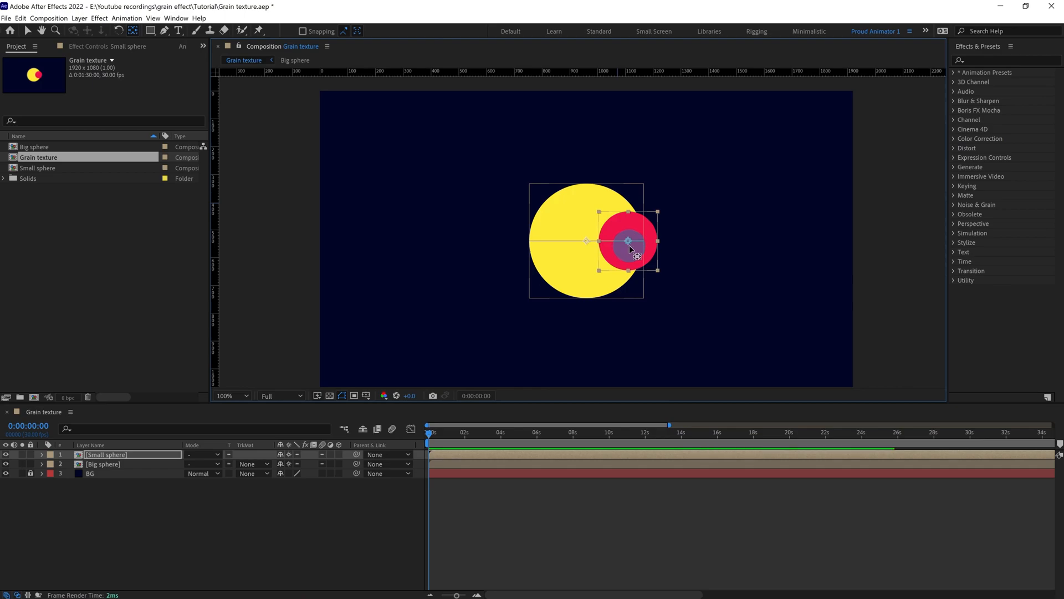
left_click(231, 396)
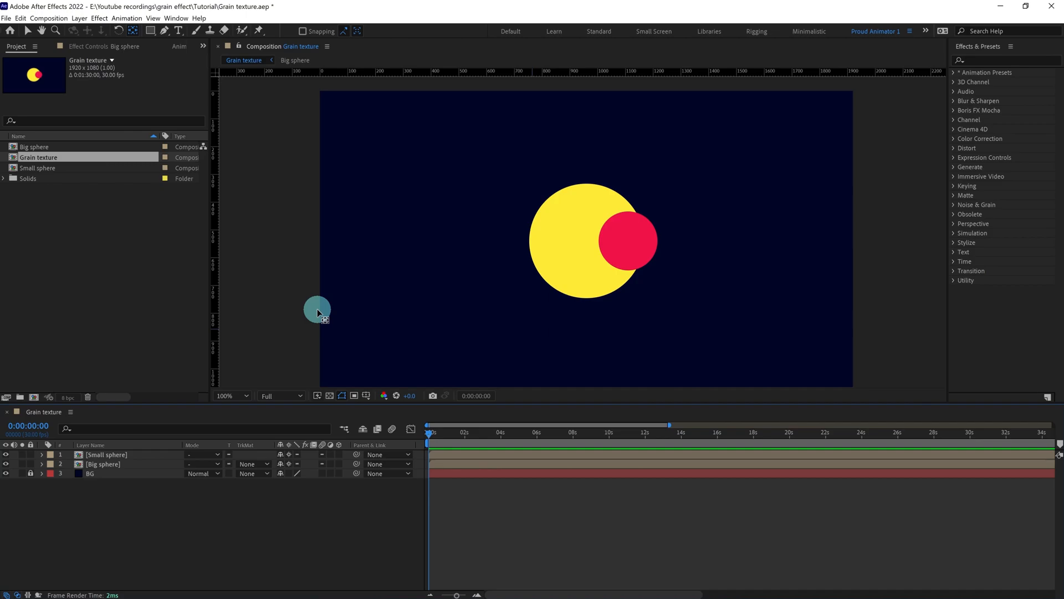
- Keyframe the Small sphere's Position and Scale at 0s and 6s, moving it down from the big sphere's top
left_click(106, 455)
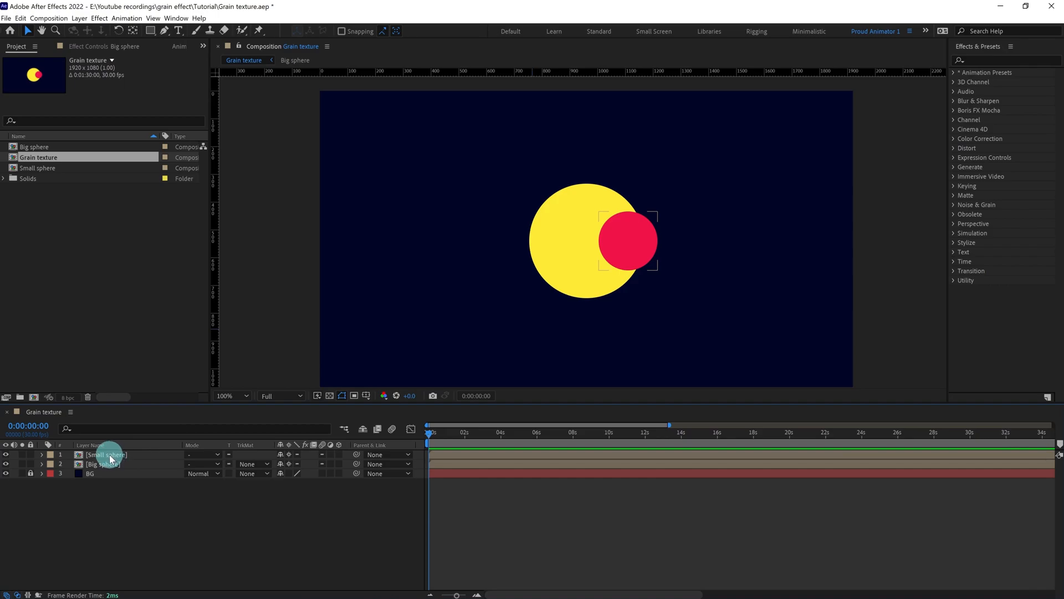
left_click(106, 455)
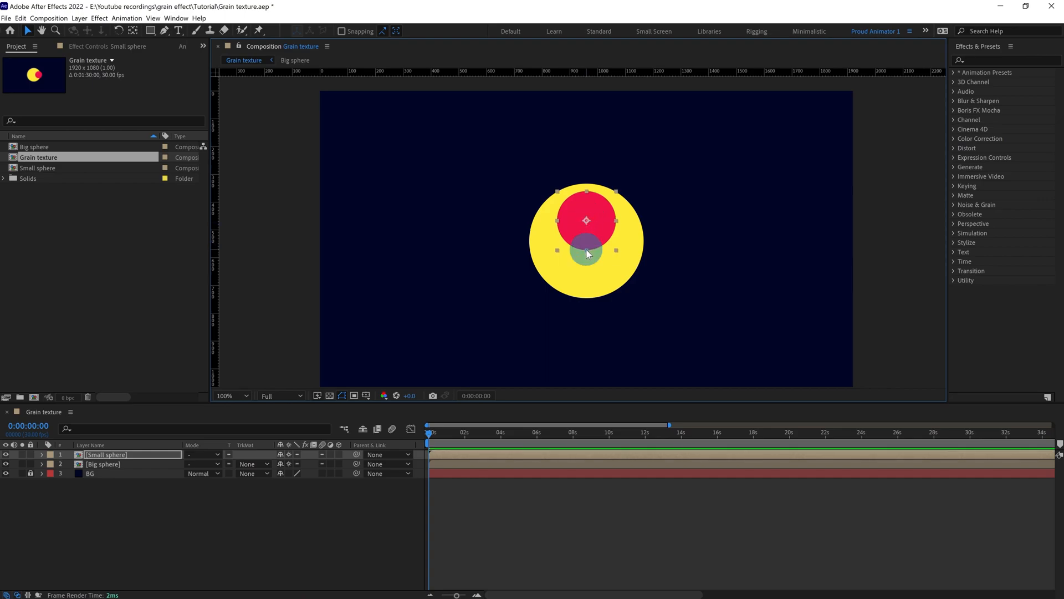
left_click_drag(586, 252, 585, 214)
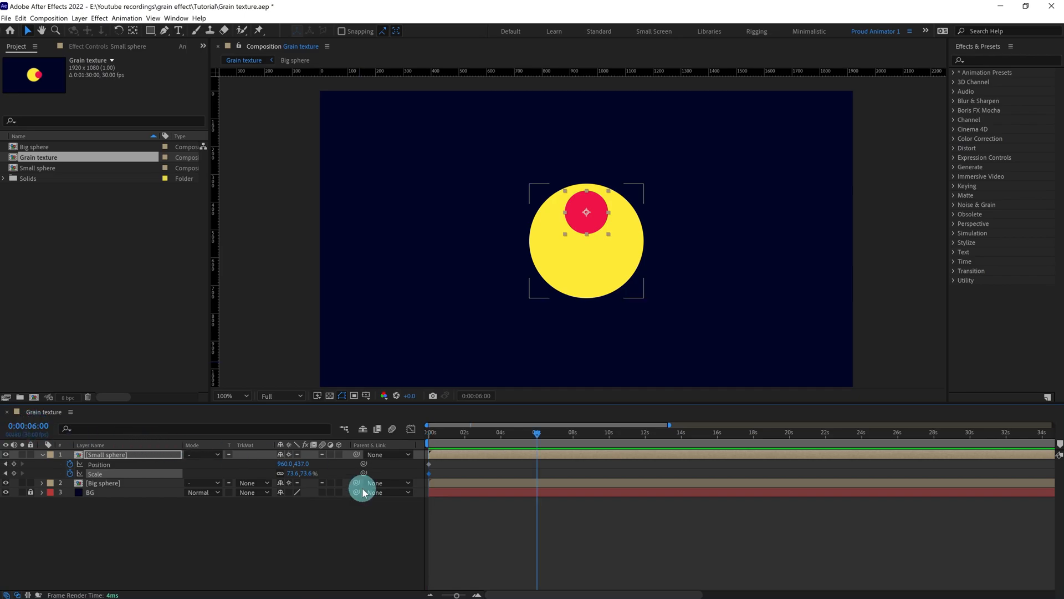
left_click_drag(585, 212, 589, 277)
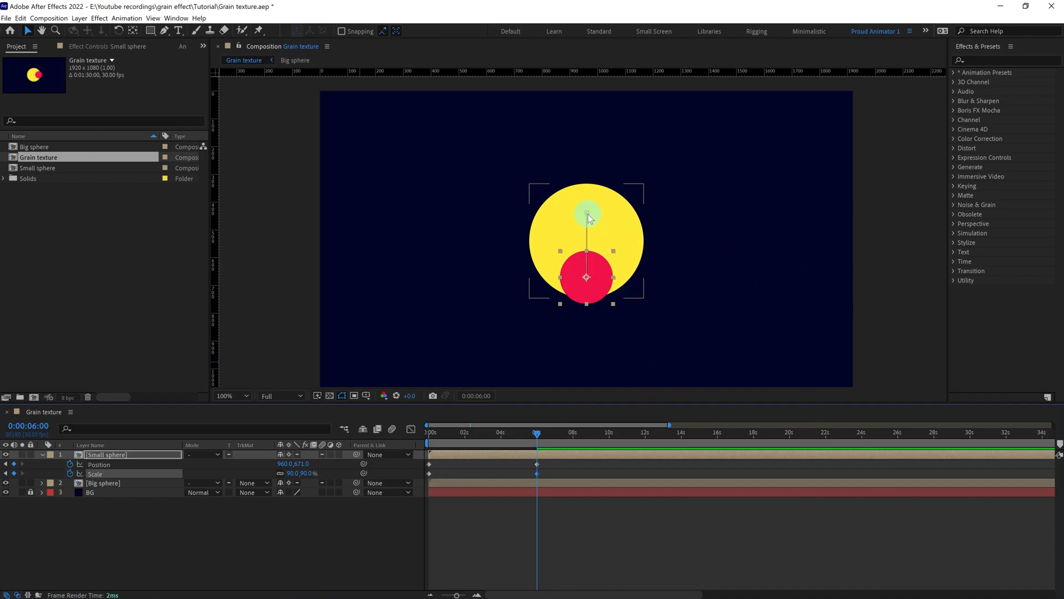
- Curve the motion path with Bezier handles and add the return keyframe at 12 seconds
left_click_drag(585, 214, 592, 285)
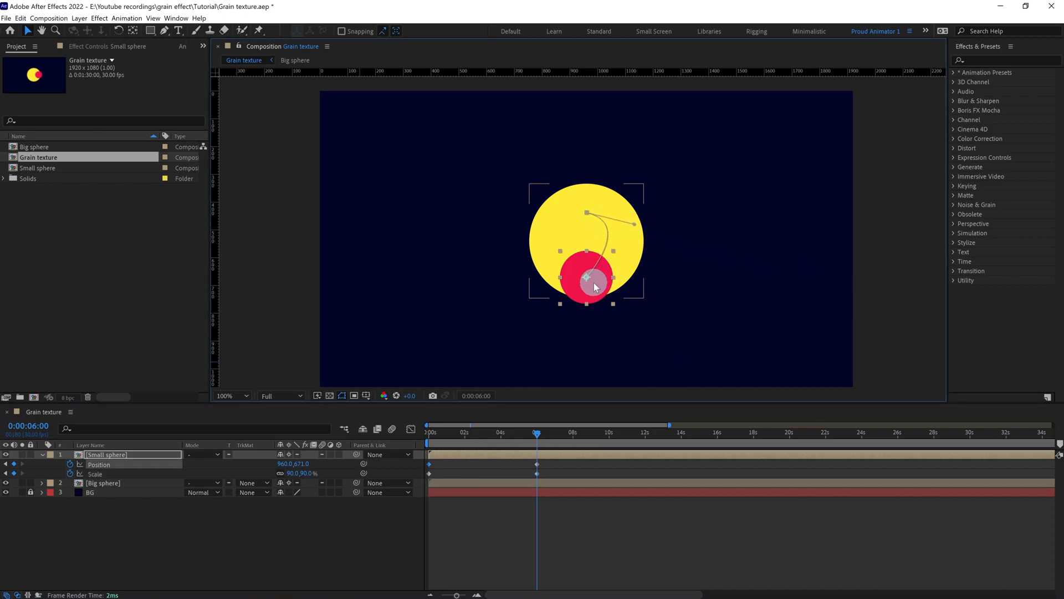
left_click_drag(593, 278, 645, 277)
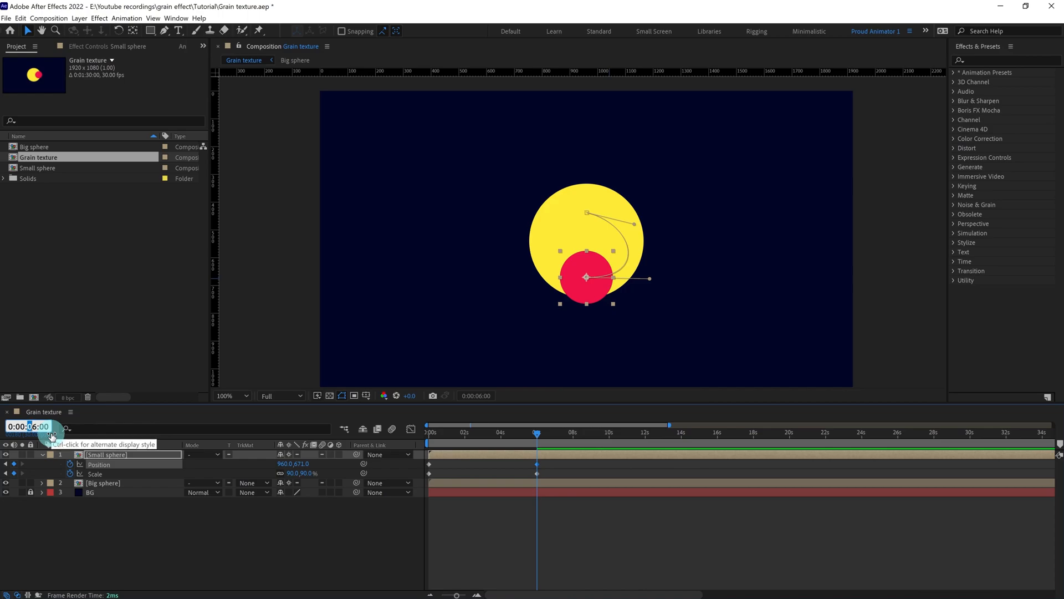
left_click(645, 433)
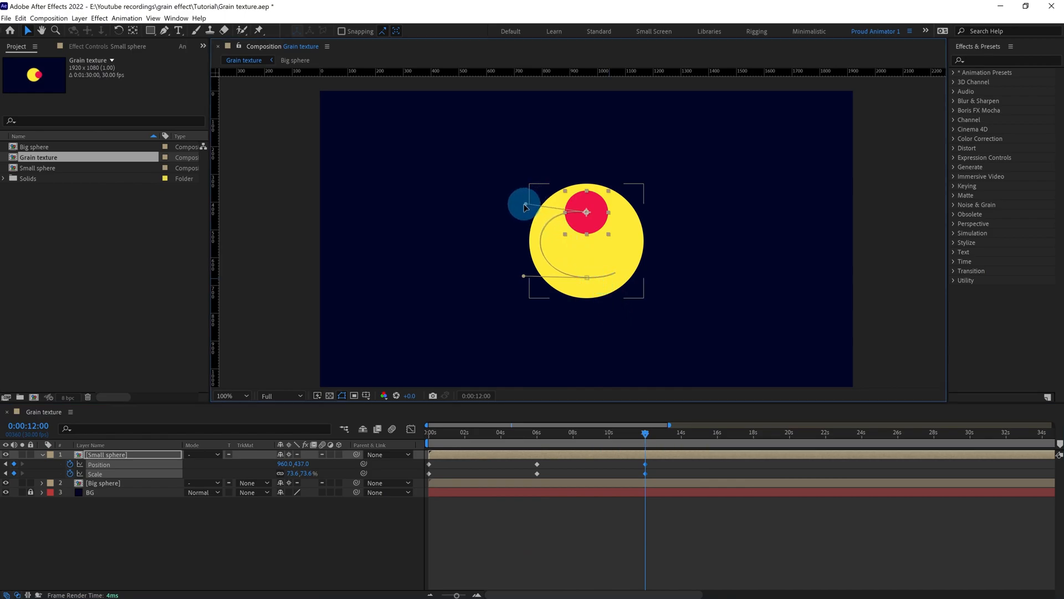
left_click_drag(522, 204, 502, 278)
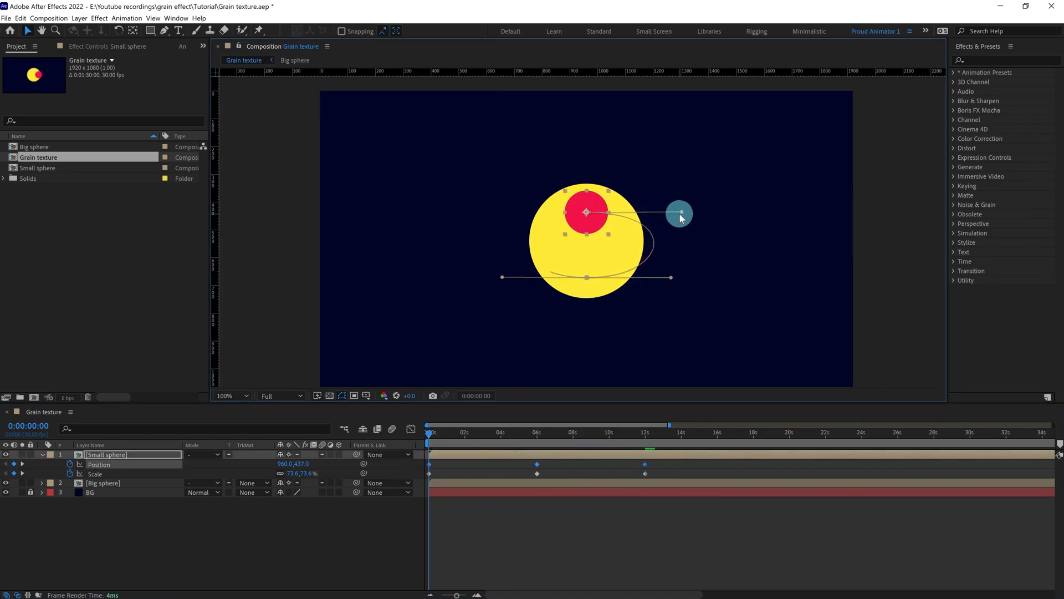
- Show rulers and place vertical and horizontal guides marking the orbit's bounds
left_click(229, 396)
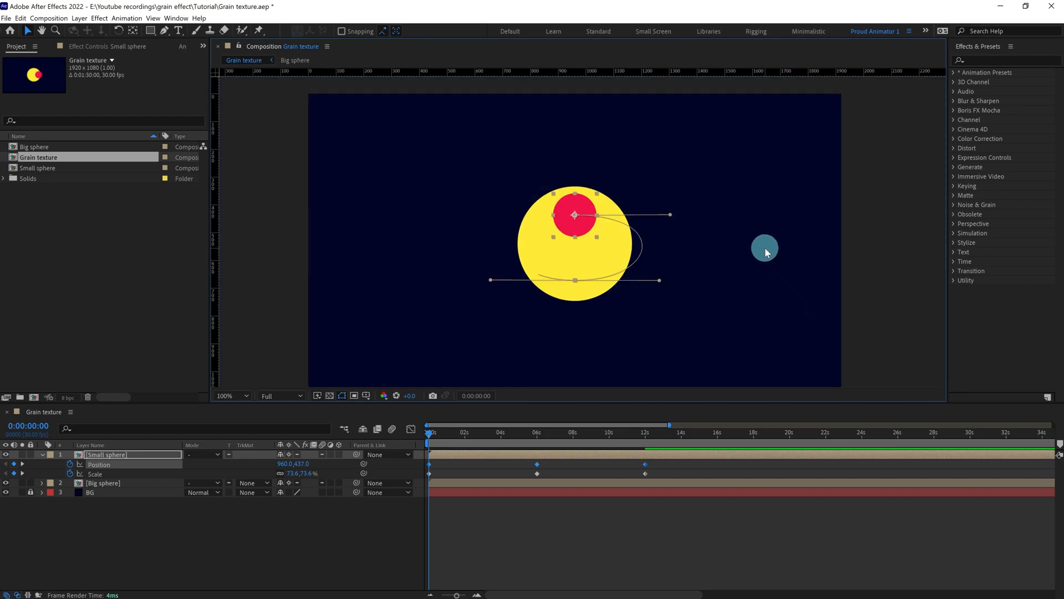
left_click_drag(765, 246, 411, 170)
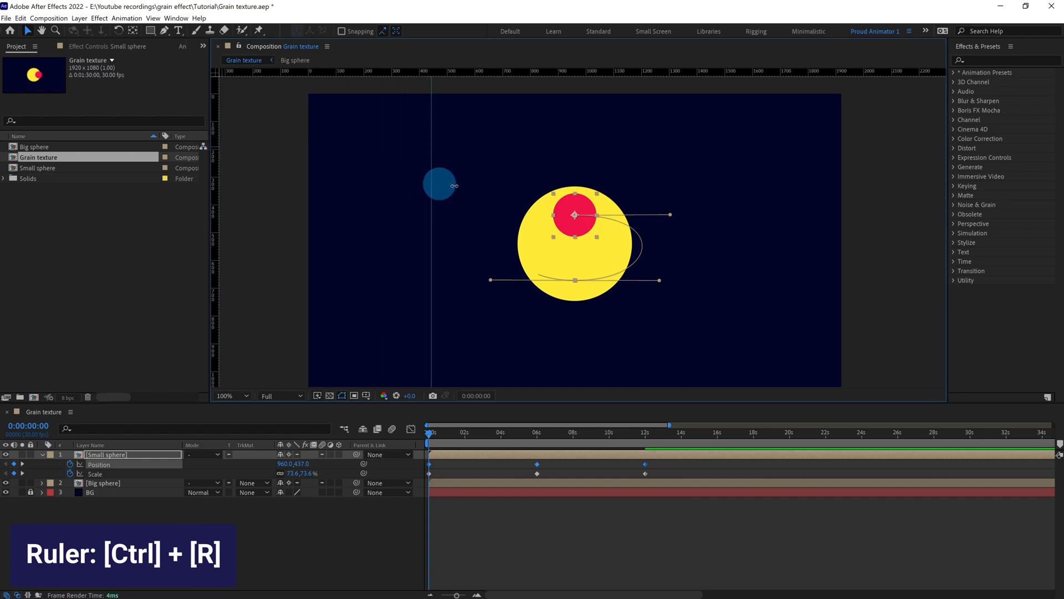
left_click_drag(439, 185, 669, 221)
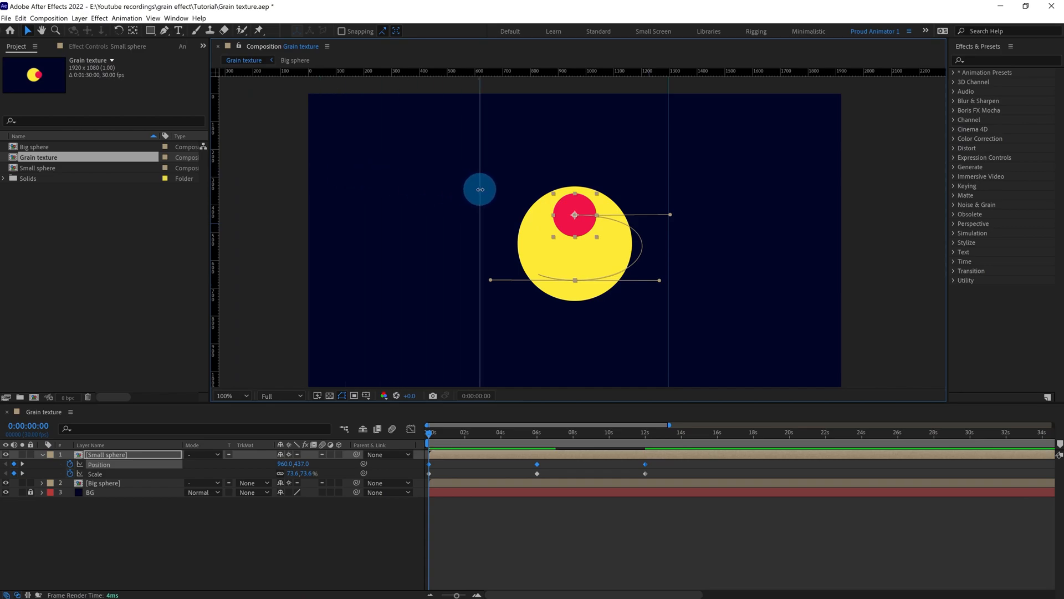
left_click_drag(480, 188, 550, 127)
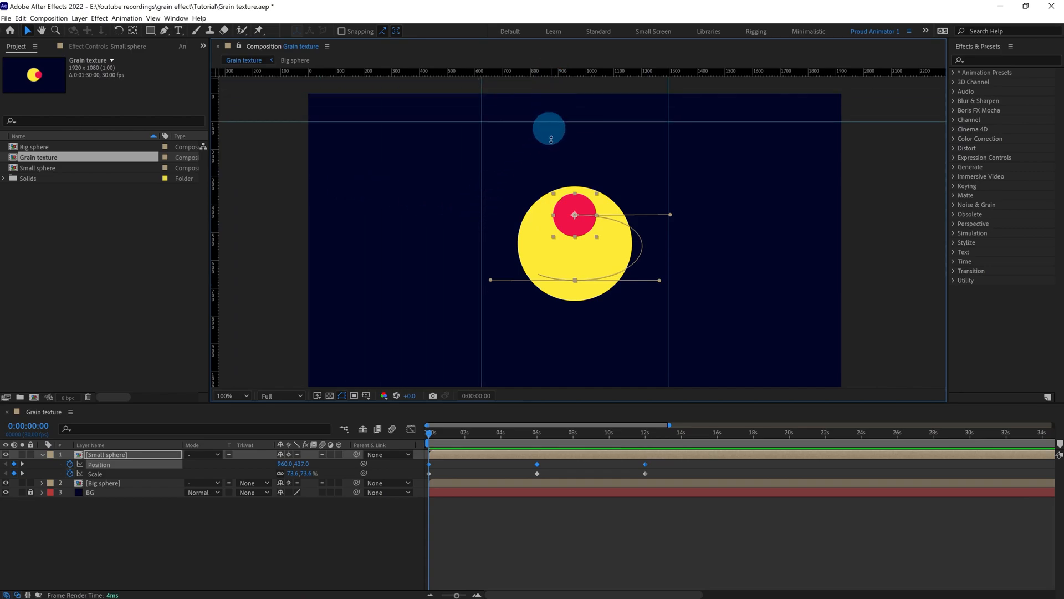
left_click_drag(550, 127, 573, 215)
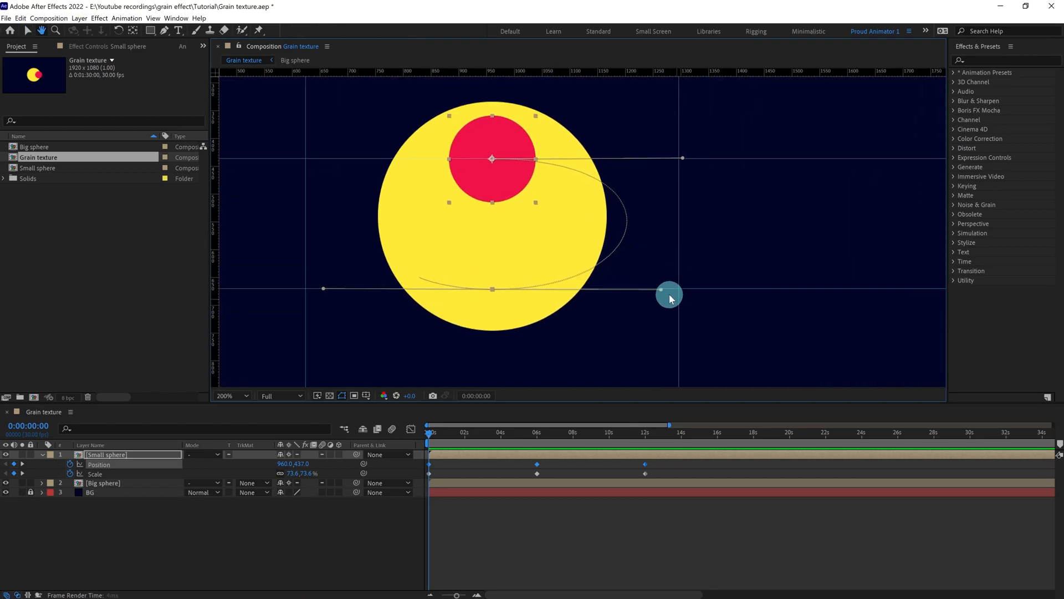
- Stretch the path's top and bottom Bezier handles into a wide elliptical orbit around the big sphere
left_click_drag(669, 295, 724, 288)
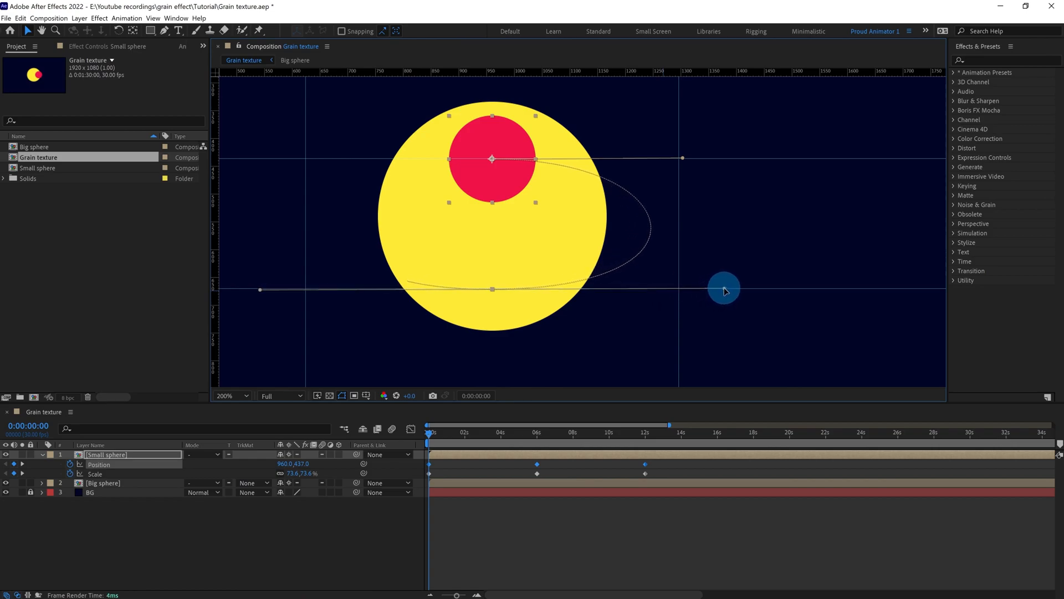
left_click_drag(724, 286, 747, 286)
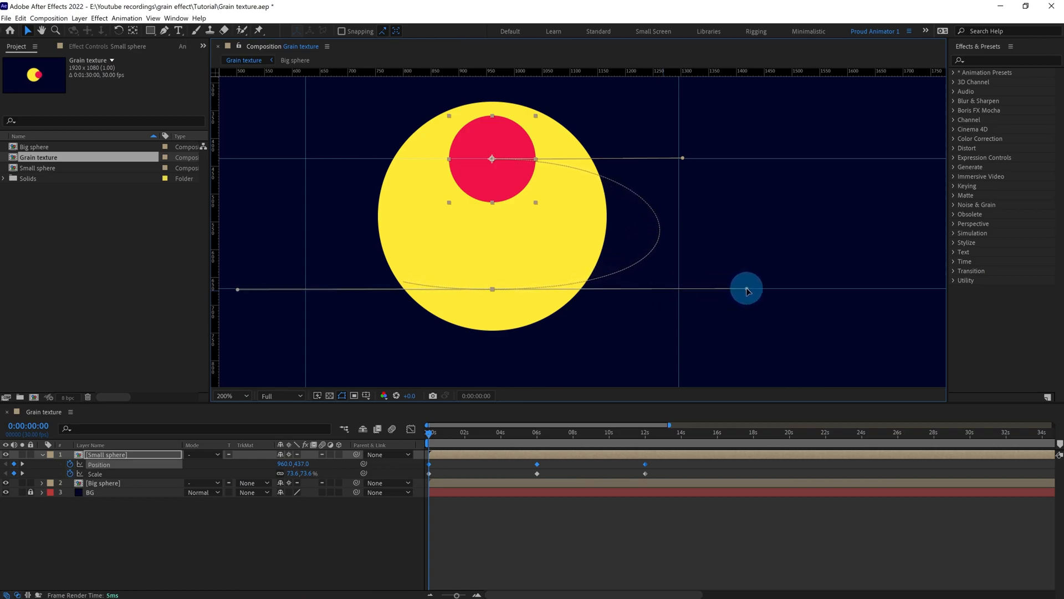
left_click_drag(746, 289, 732, 160)
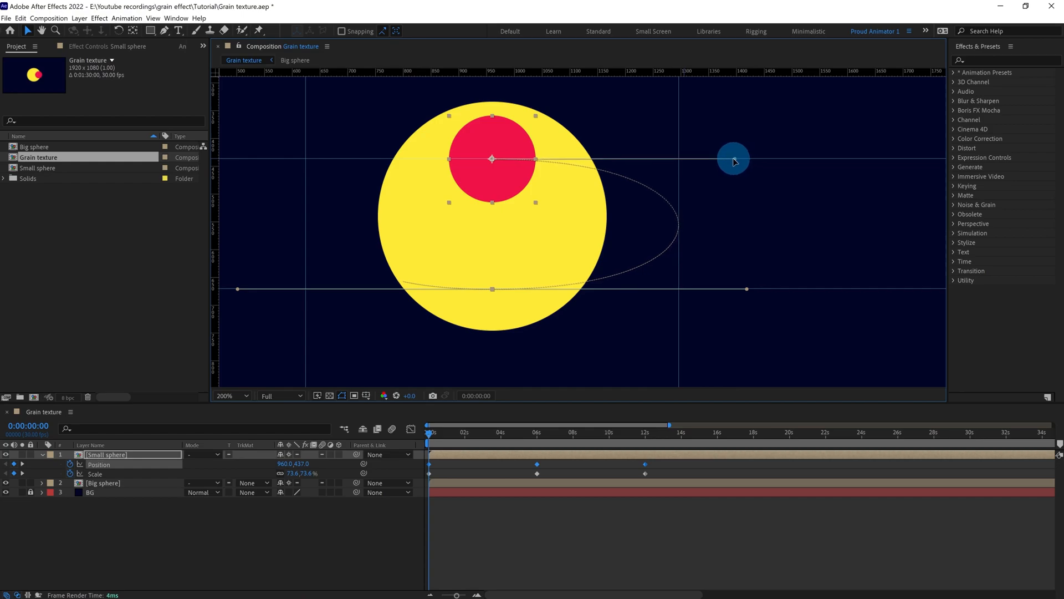
left_click_drag(732, 159, 746, 288)
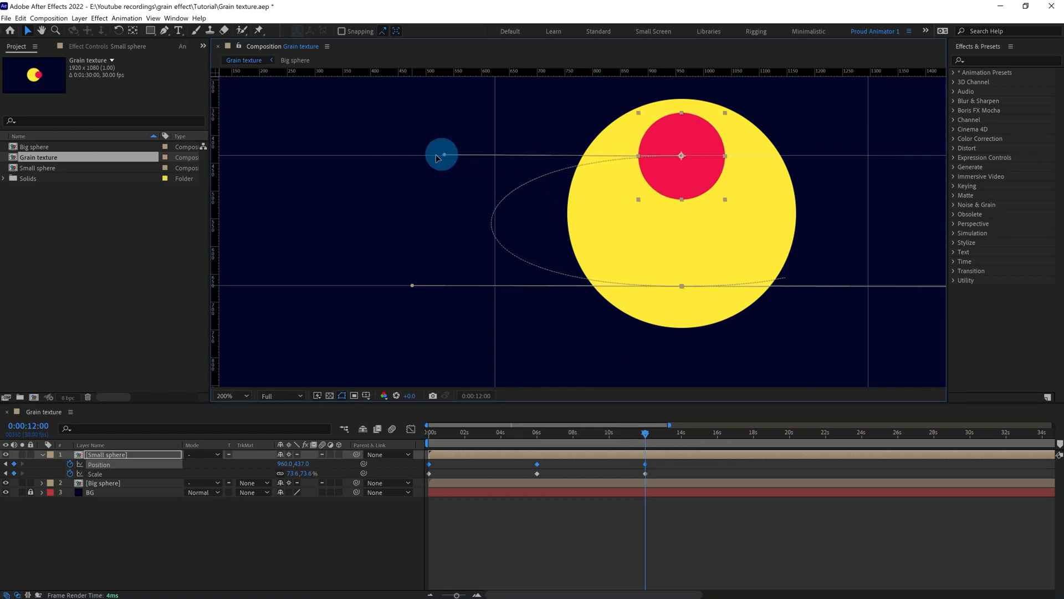
left_click_drag(441, 156, 432, 285)
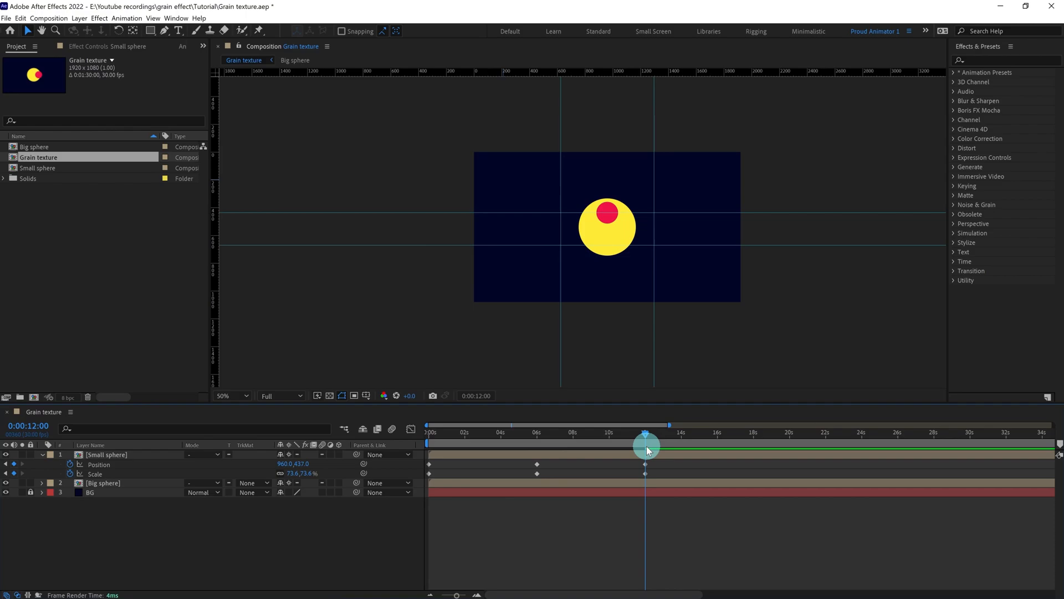
mouse_move(646, 434)
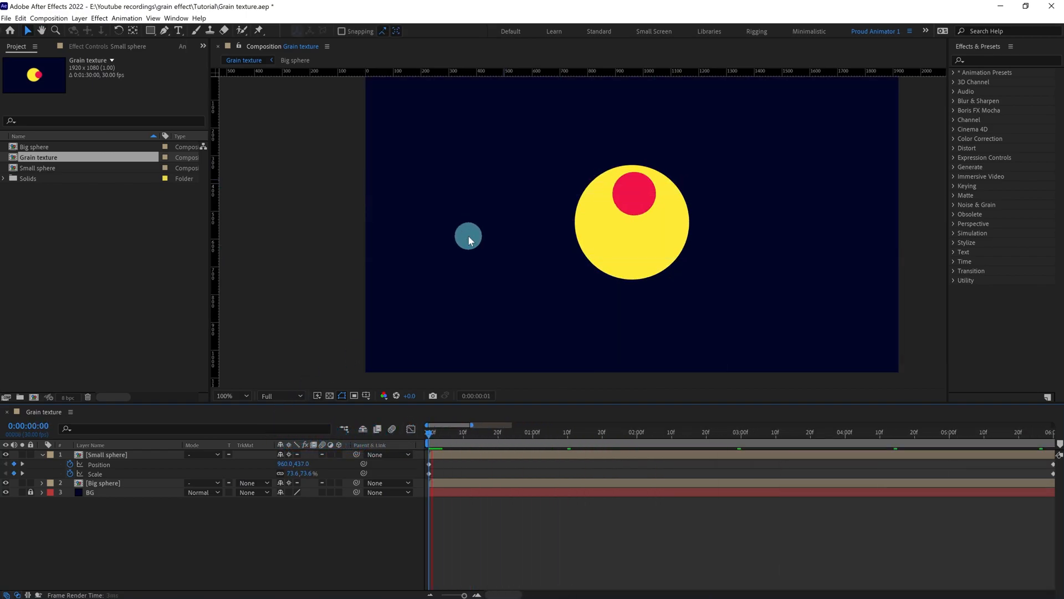
- Drag the work area end marker to the 12-second keyframe
left_click_drag(428, 431, 631, 432)
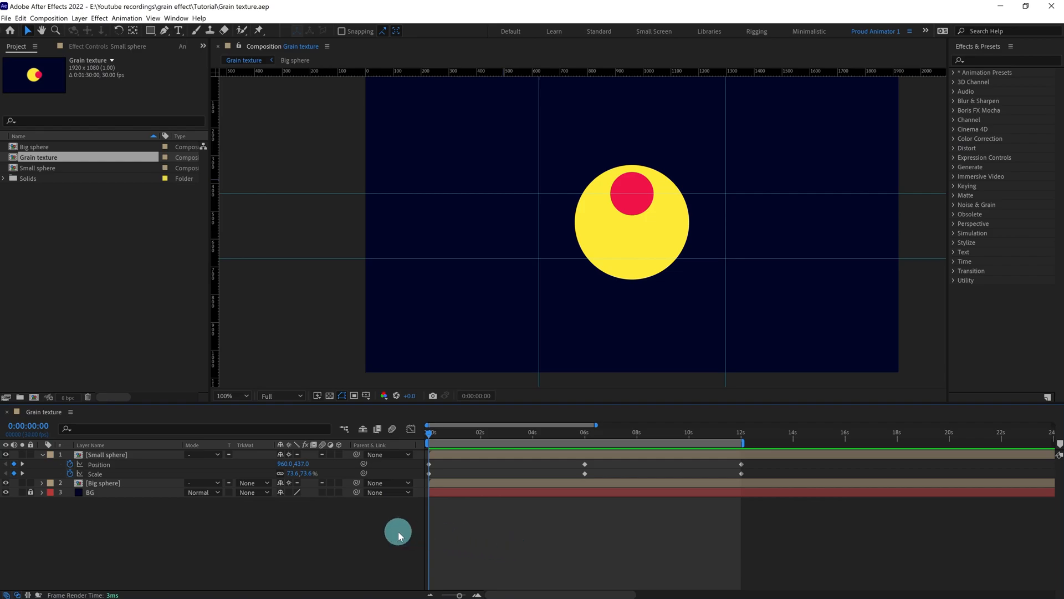
- Duplicate Small sphere and set opposing 0% and 100% Opacity keyframes on the copies at 0:00:02:20
double_click(106, 455)
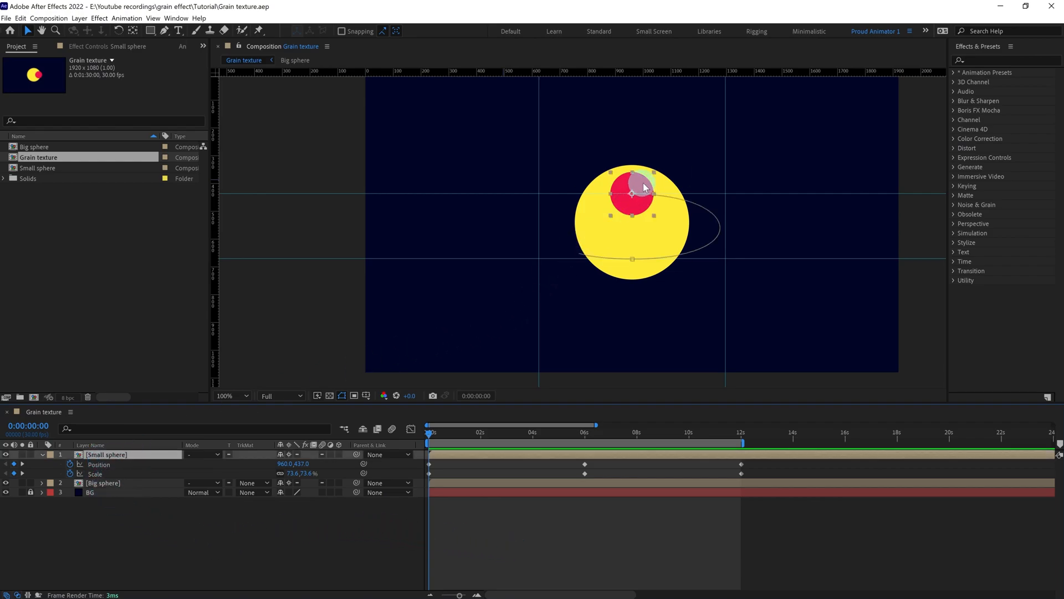
left_click_drag(642, 189, 631, 163)
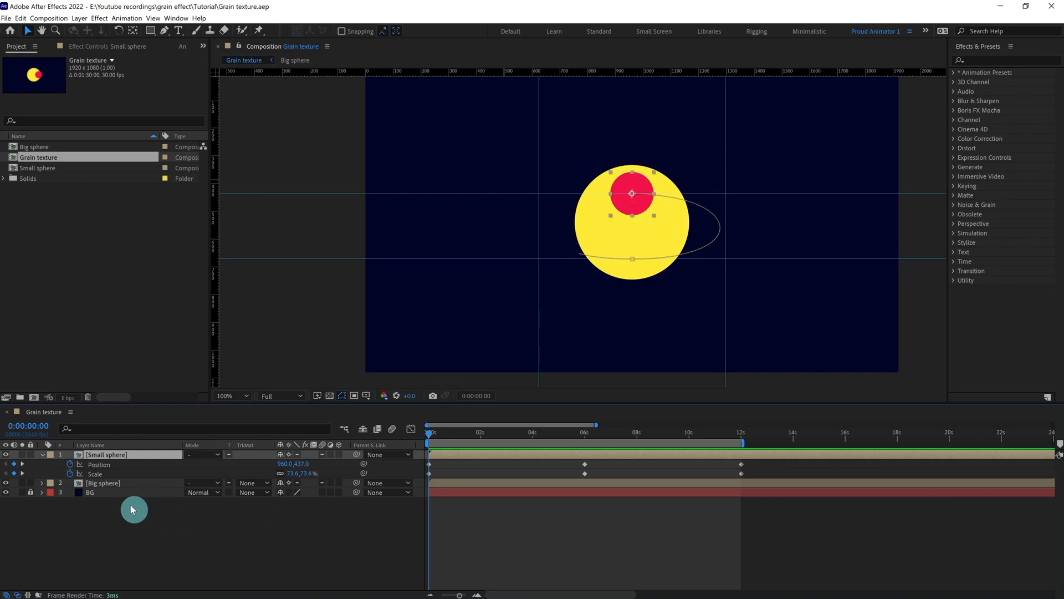
double_click(106, 454)
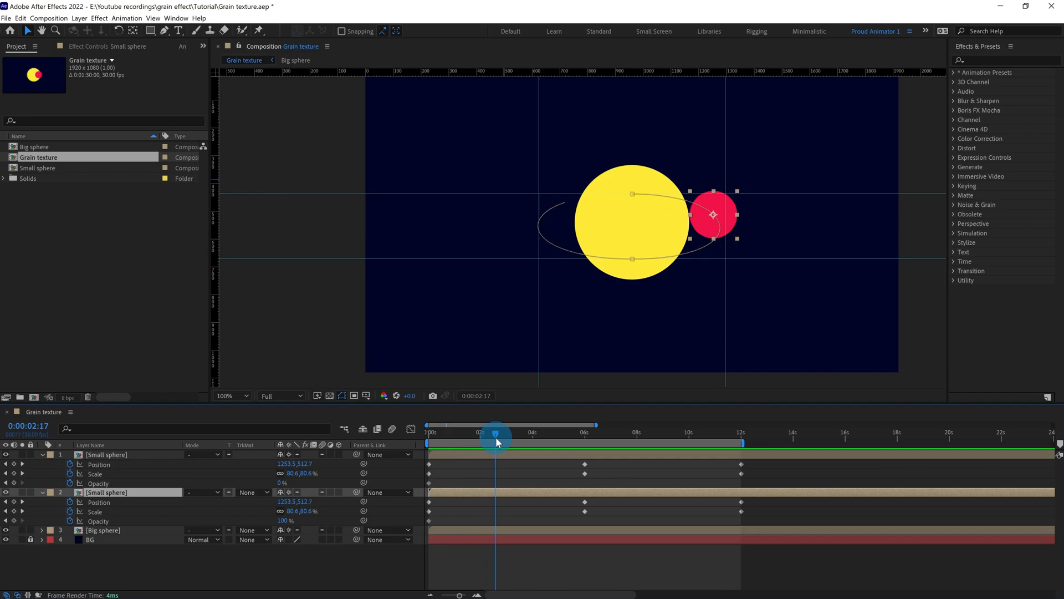
left_click_drag(496, 435, 496, 434)
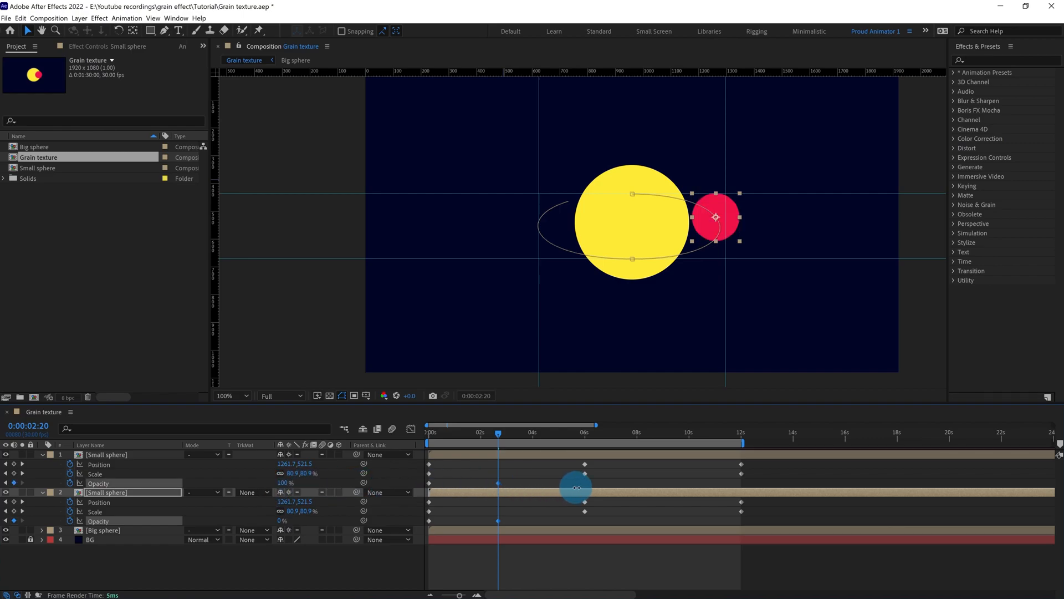
left_click(116, 455)
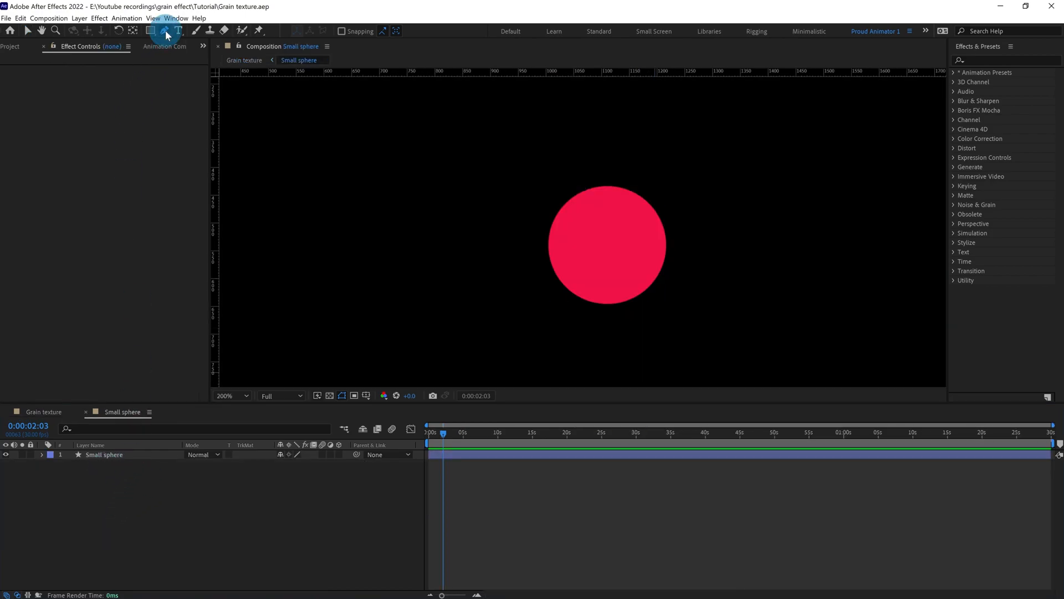
- Draw a Pen shape named Shadow over the sphere's lower half with a curved top edge
left_click(166, 31)
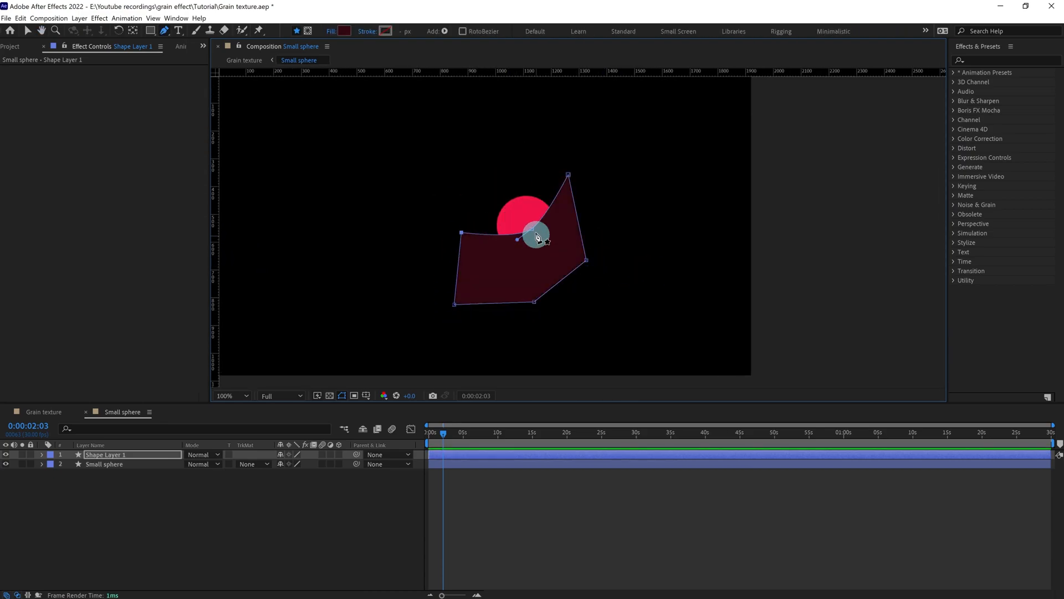
left_click_drag(536, 237, 556, 217)
type("Shadow")
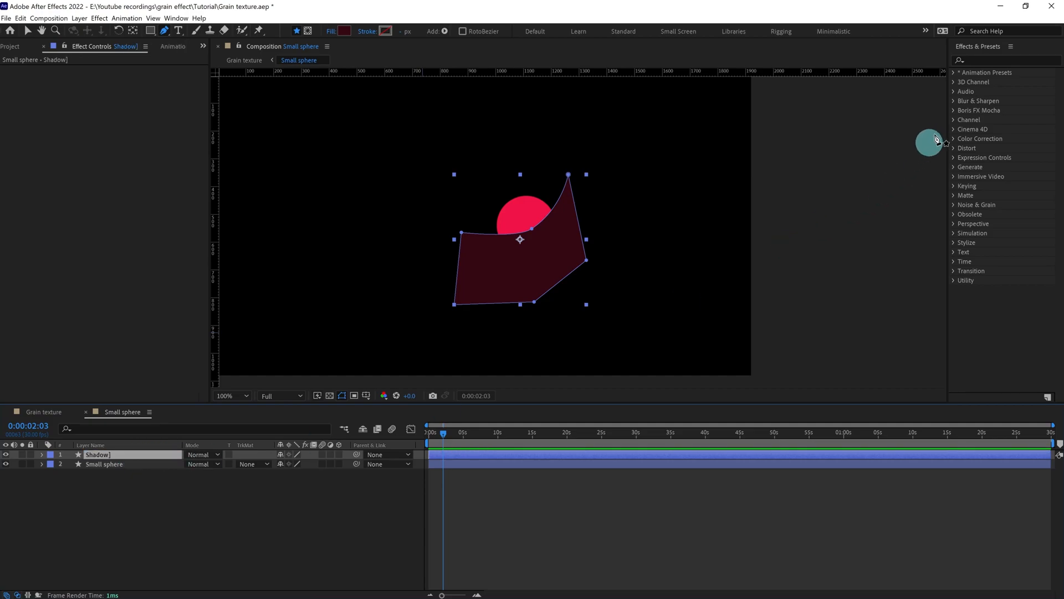
mouse_move(795, 510)
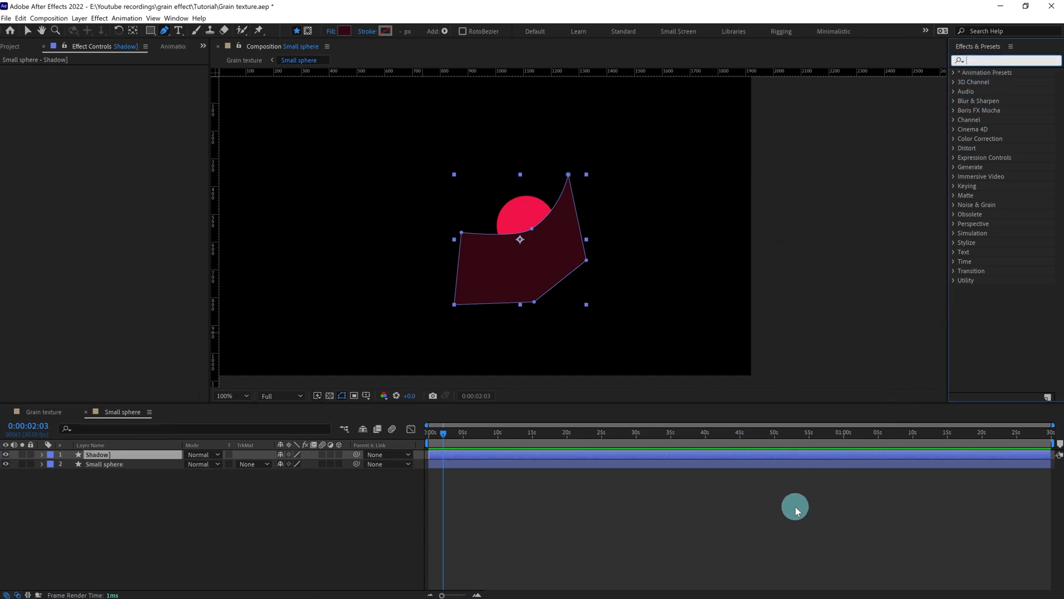
- Apply Set Matte taking the matte from the Small sphere layer, then add Roughen Edges
type("set")
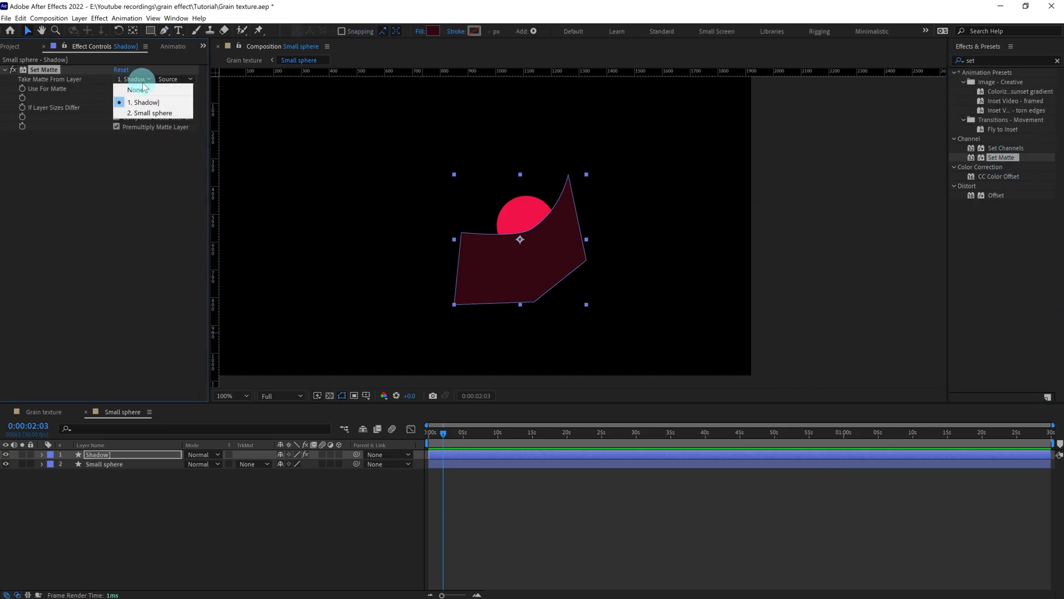
left_click(152, 114)
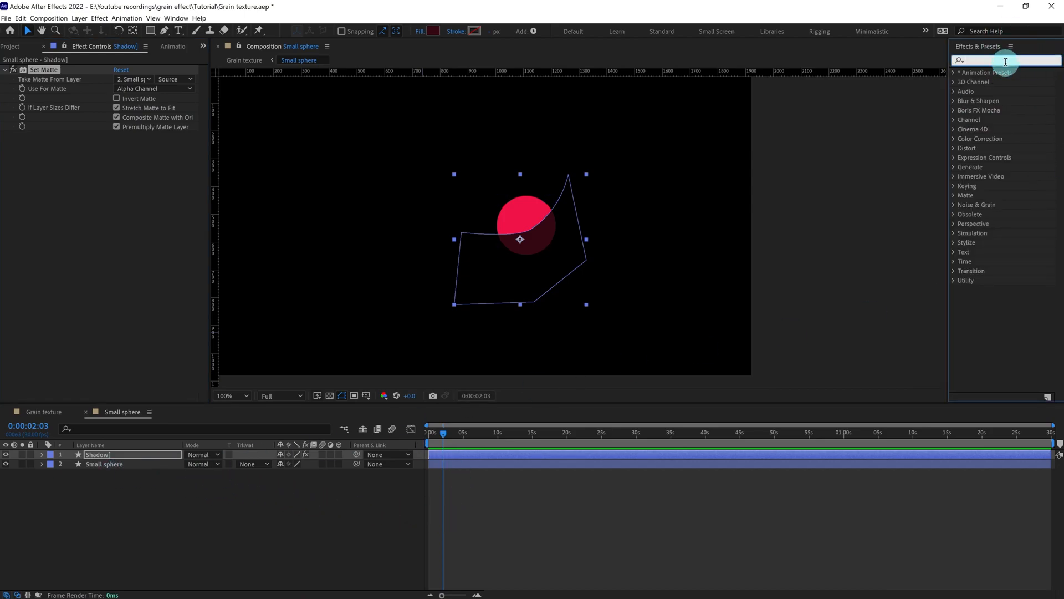
type("rough")
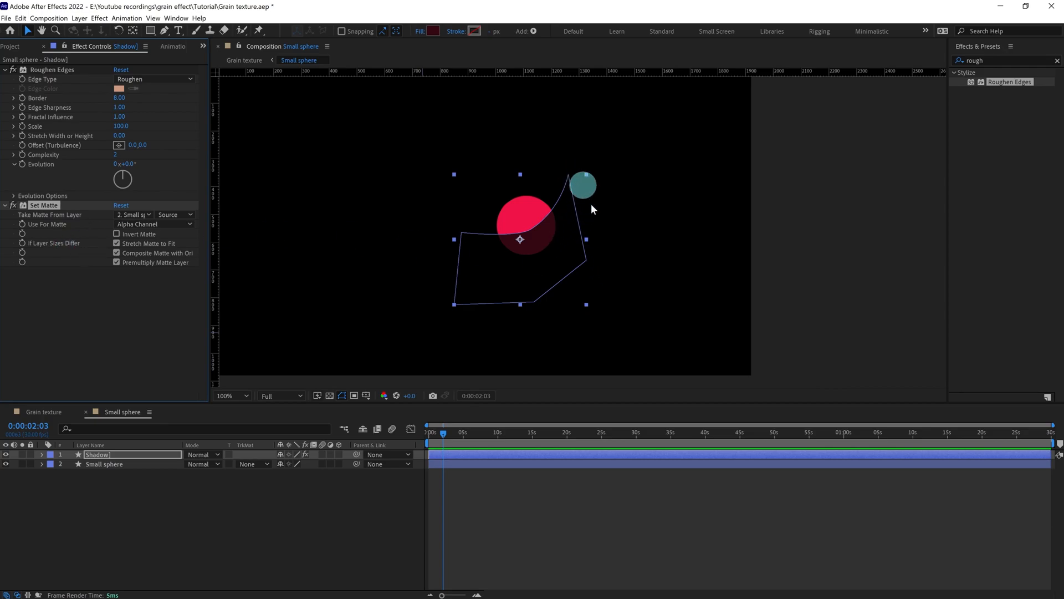
left_click_drag(583, 184, 537, 241)
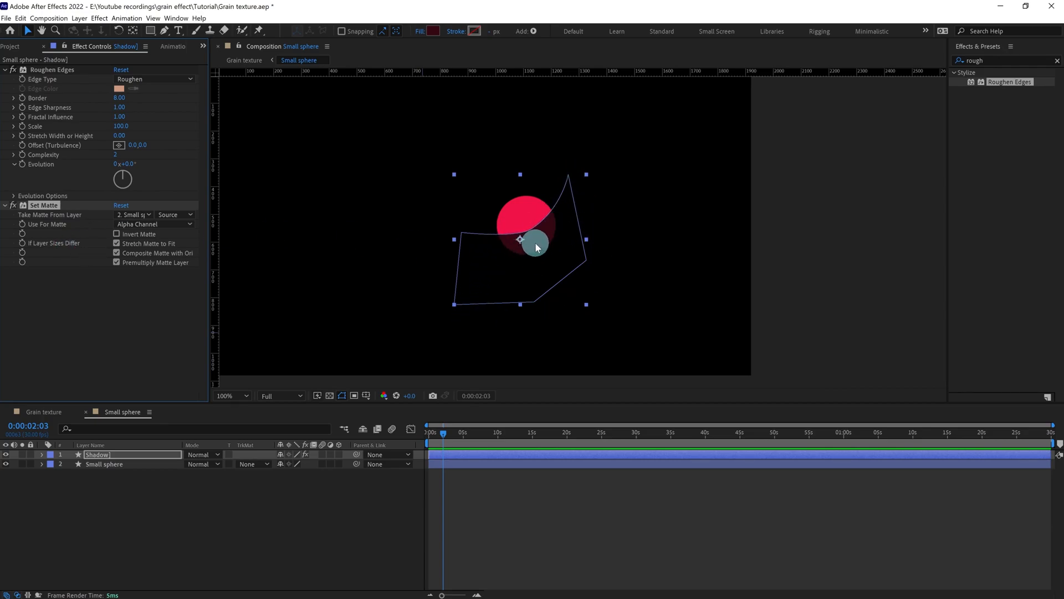
left_click(231, 395)
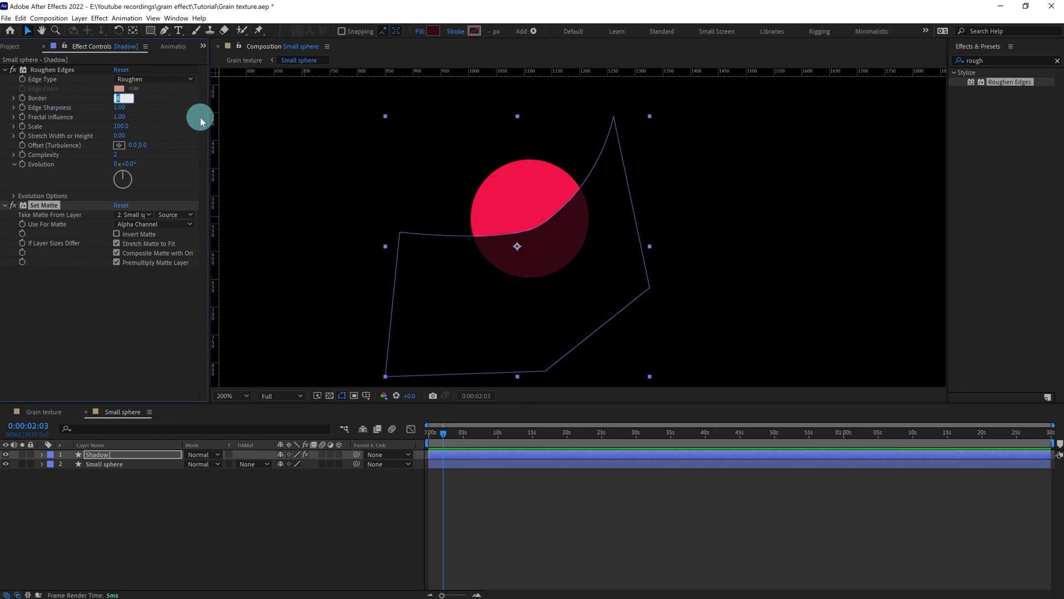
- Set Roughen Edges to Border 180, Scale 15 and Edge Type Spiky
type("180.00")
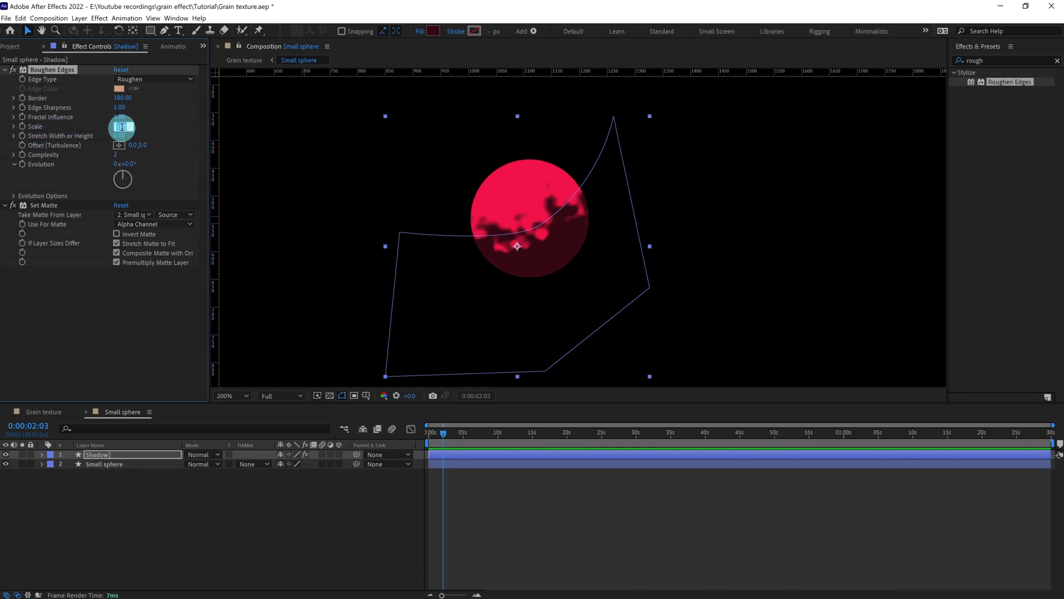
left_click_drag(122, 128, 125, 127)
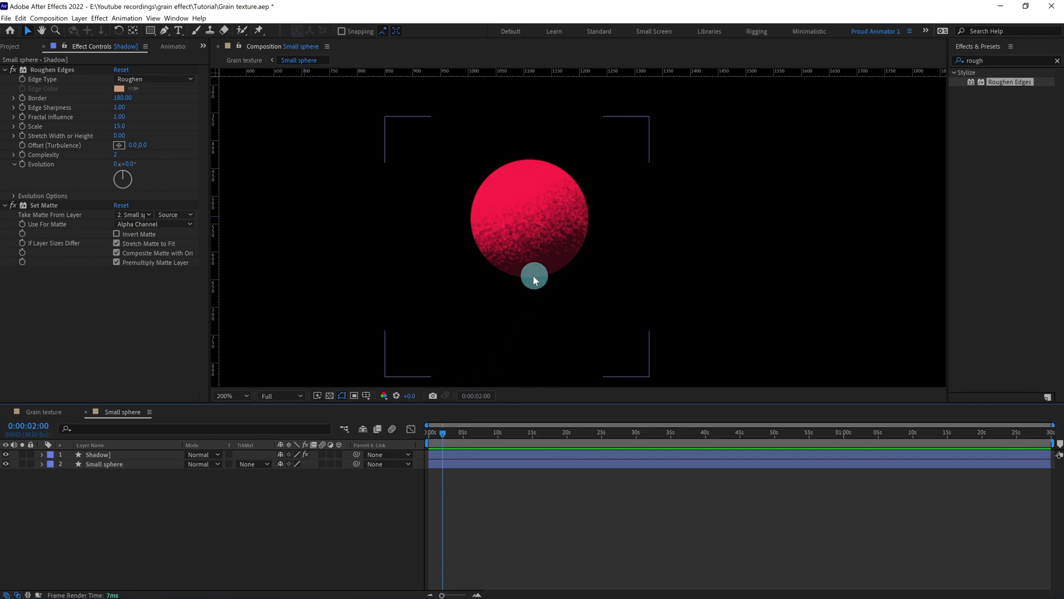
left_click(154, 79)
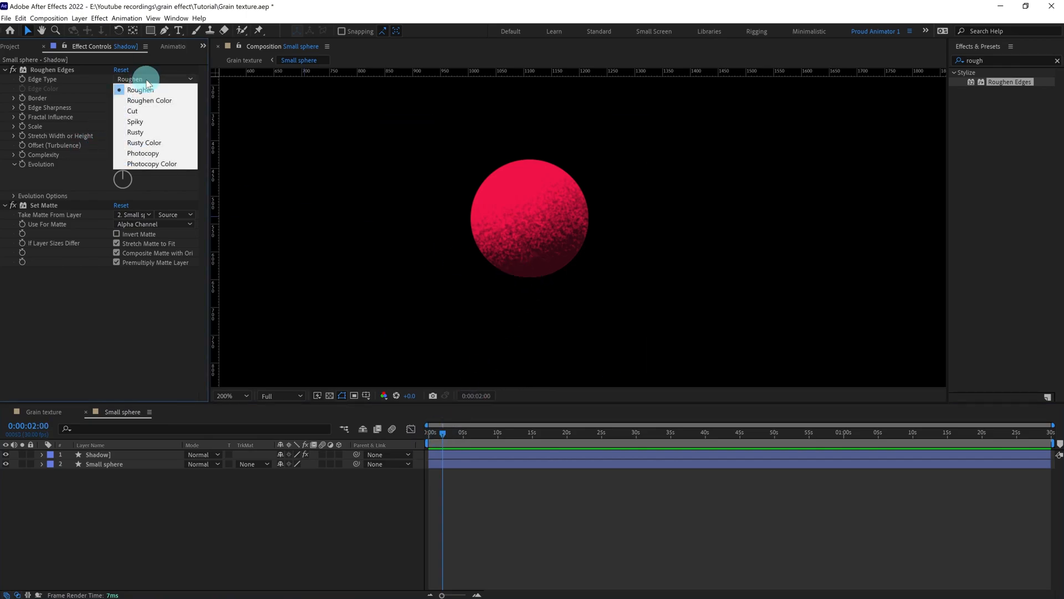
mouse_move(135, 122)
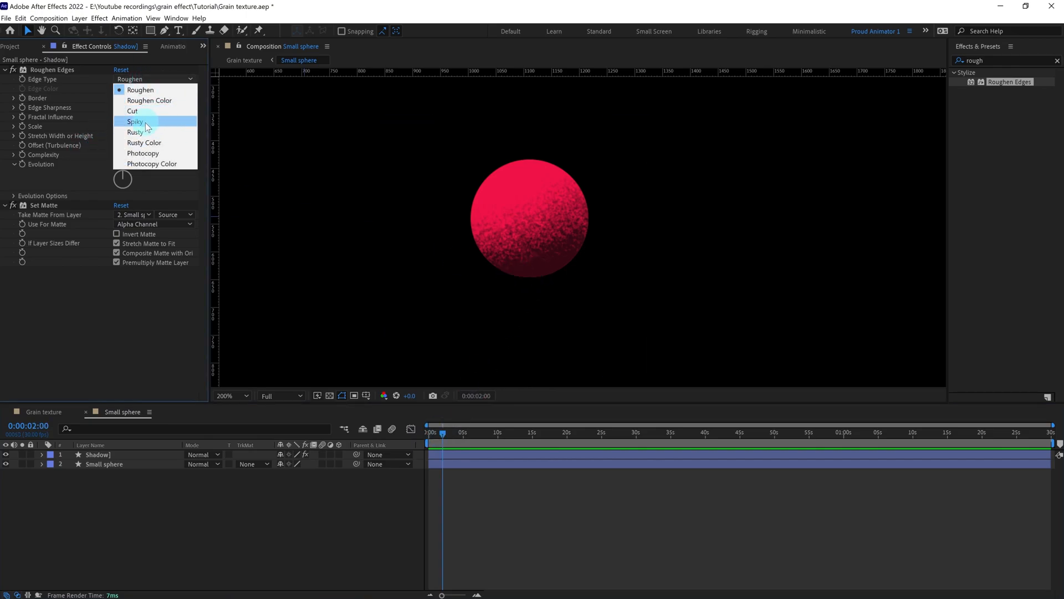
left_click(125, 121)
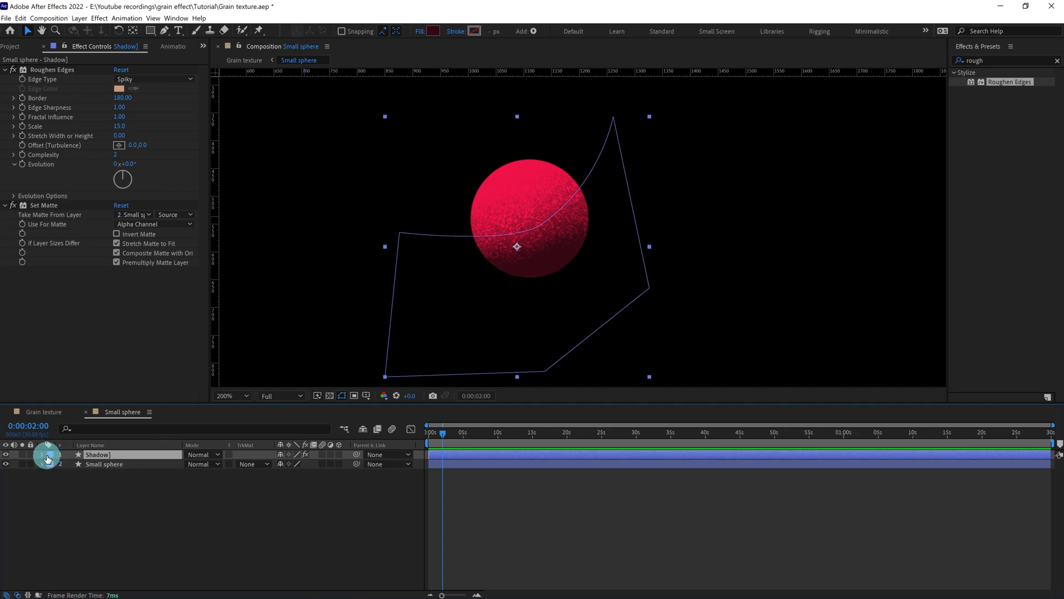
- Reshape the Shadow path's vertices and set its fill to dark red #200209
left_click(41, 455)
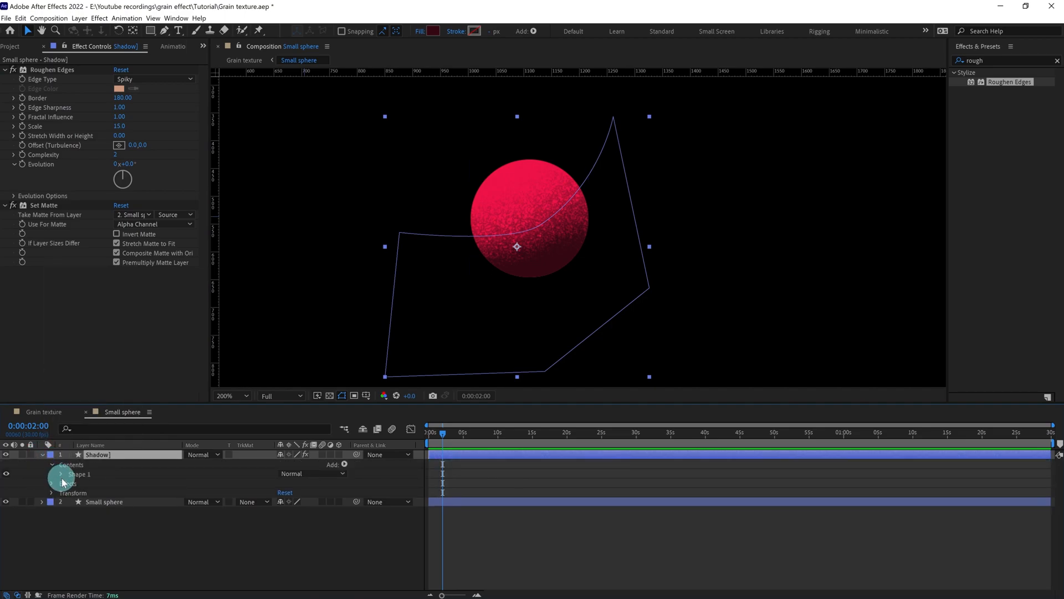
left_click(60, 474)
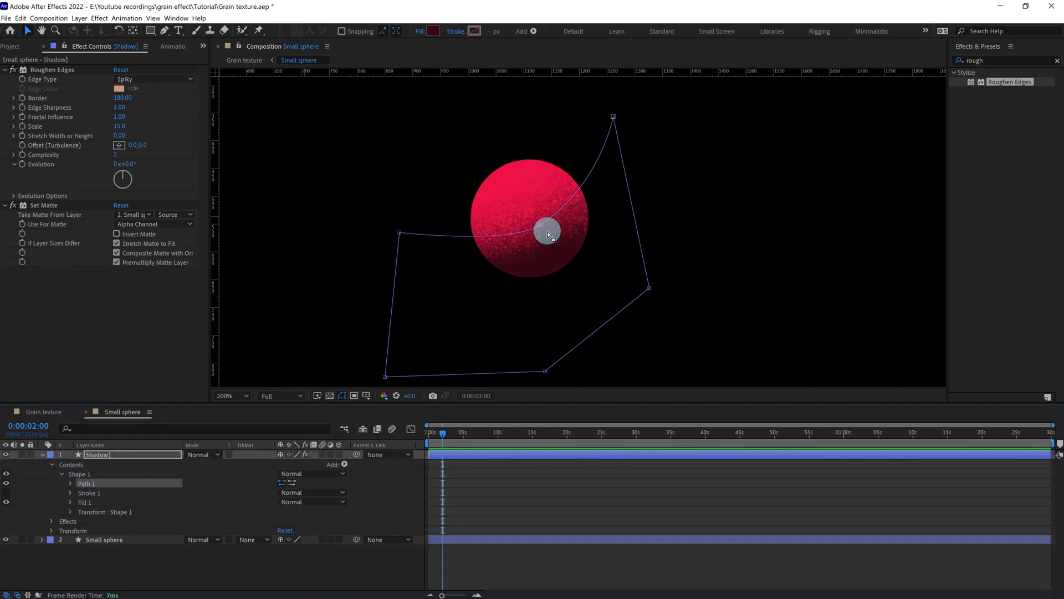
left_click_drag(547, 230, 547, 370)
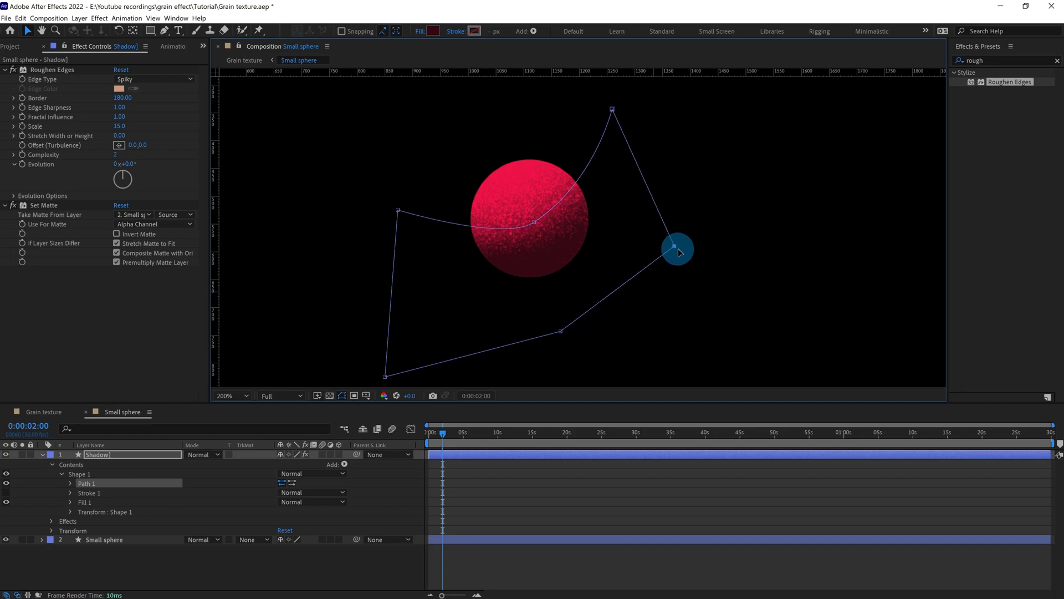
left_click_drag(675, 247, 572, 319)
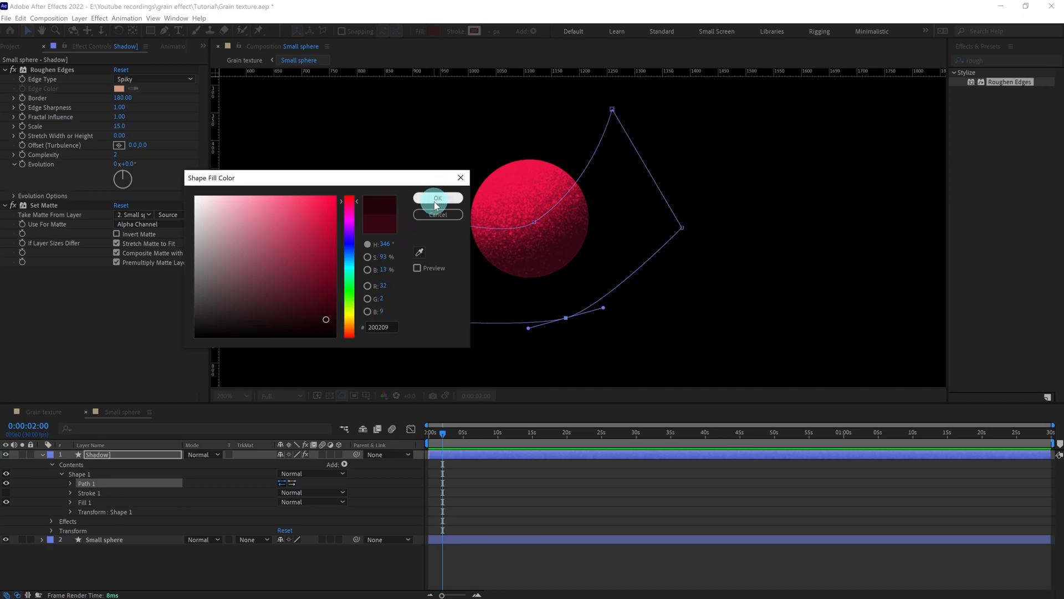
left_click(437, 198)
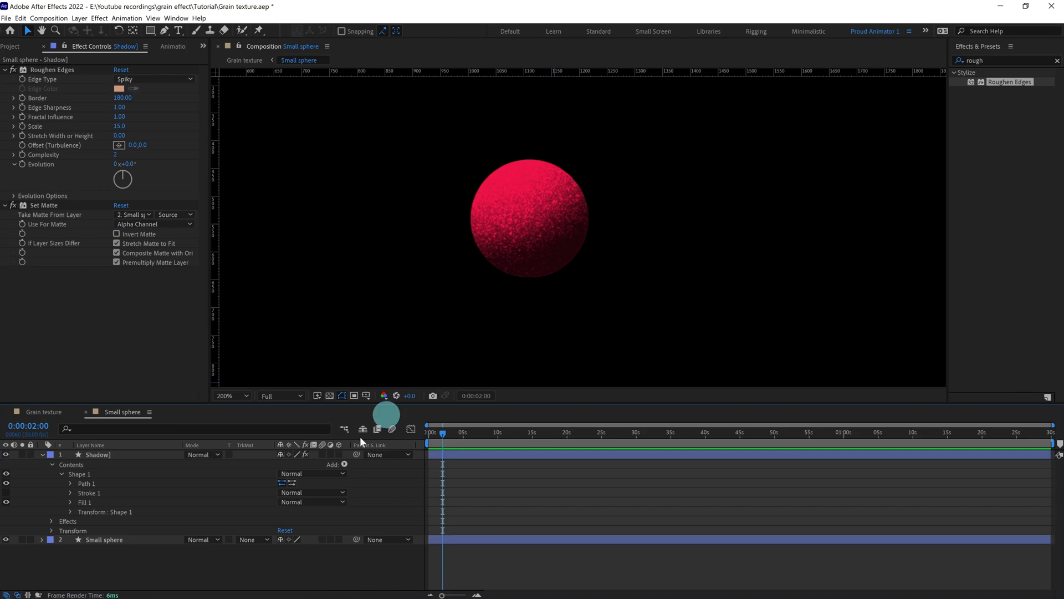
- Add a time-based expression to Roughen Edges' Random Seed under Evolution Options and scrub to check
double_click(98, 455)
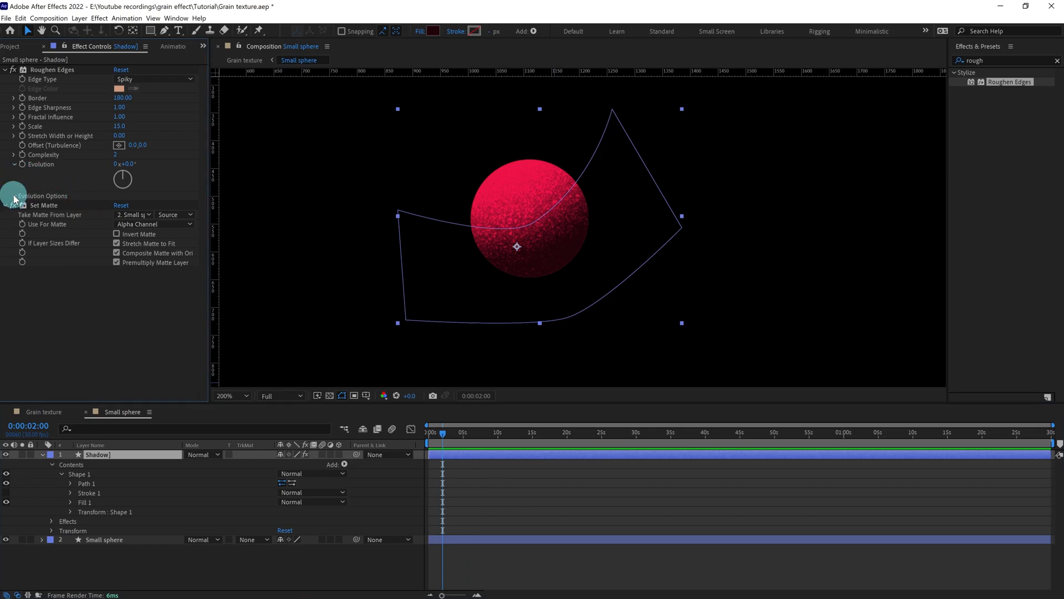
left_click(15, 195)
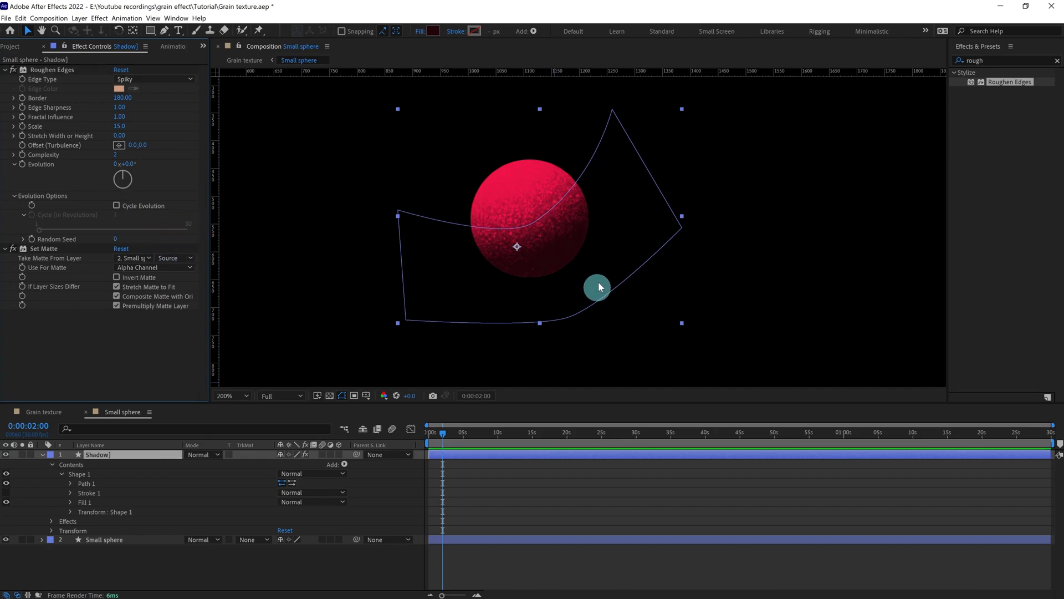
left_click_drag(598, 286, 567, 263)
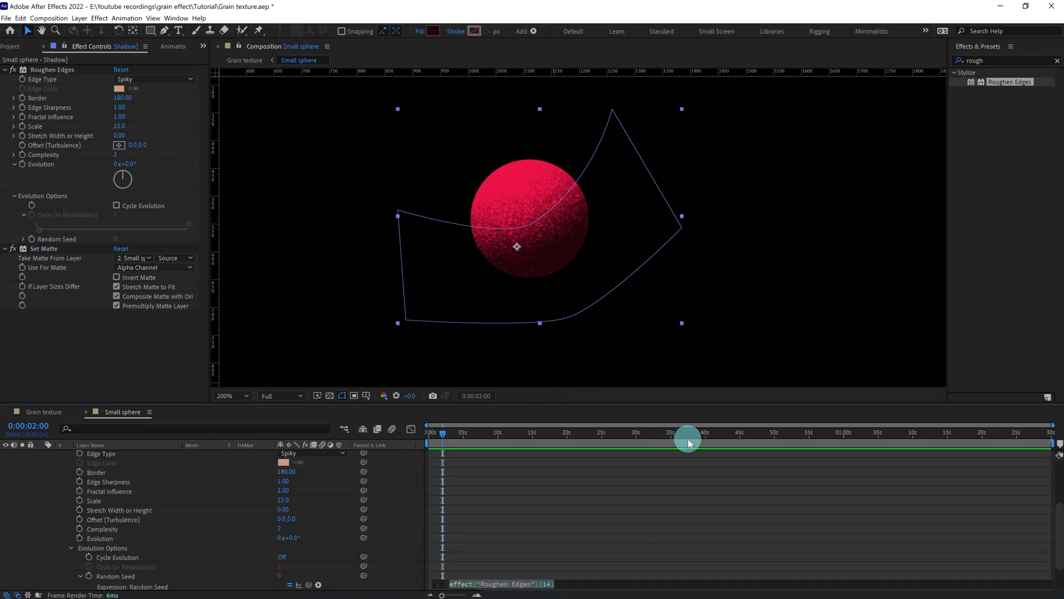
mouse_move(688, 438)
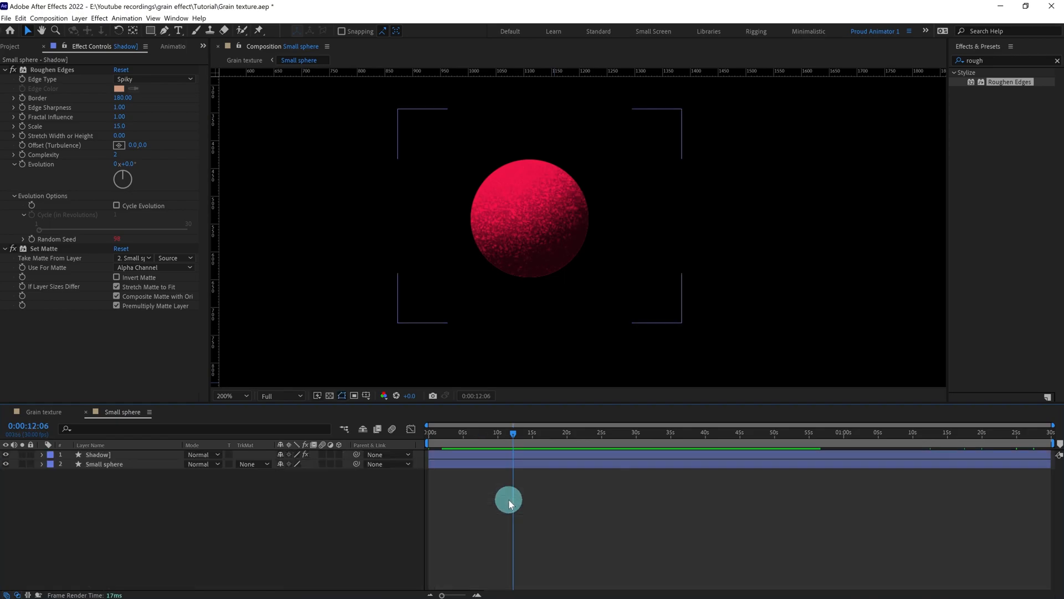
left_click_drag(510, 432, 440, 433)
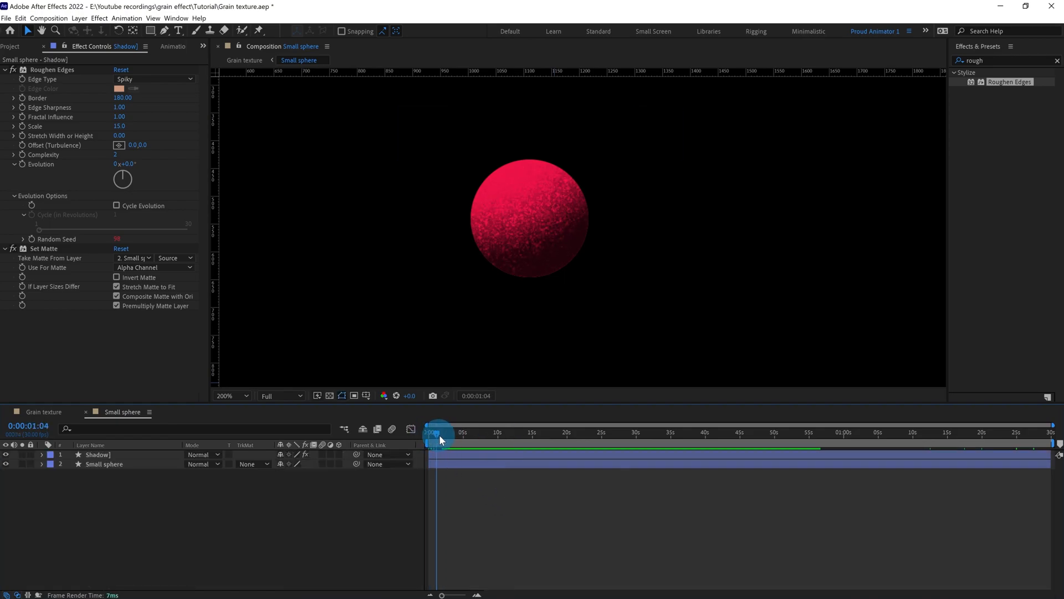
left_click(244, 60)
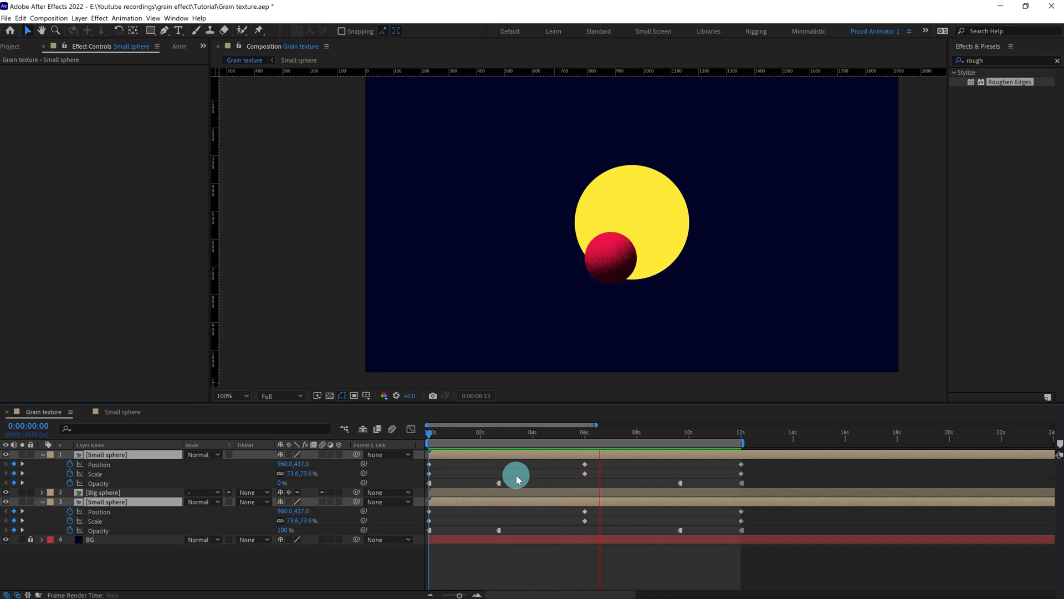
left_click(429, 432)
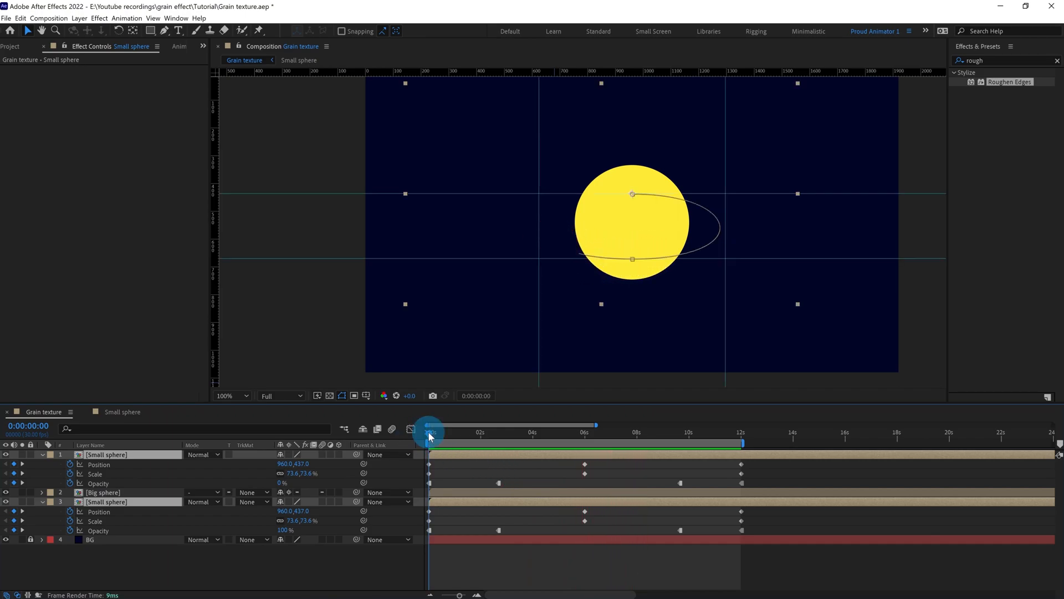
left_click_drag(428, 434, 549, 435)
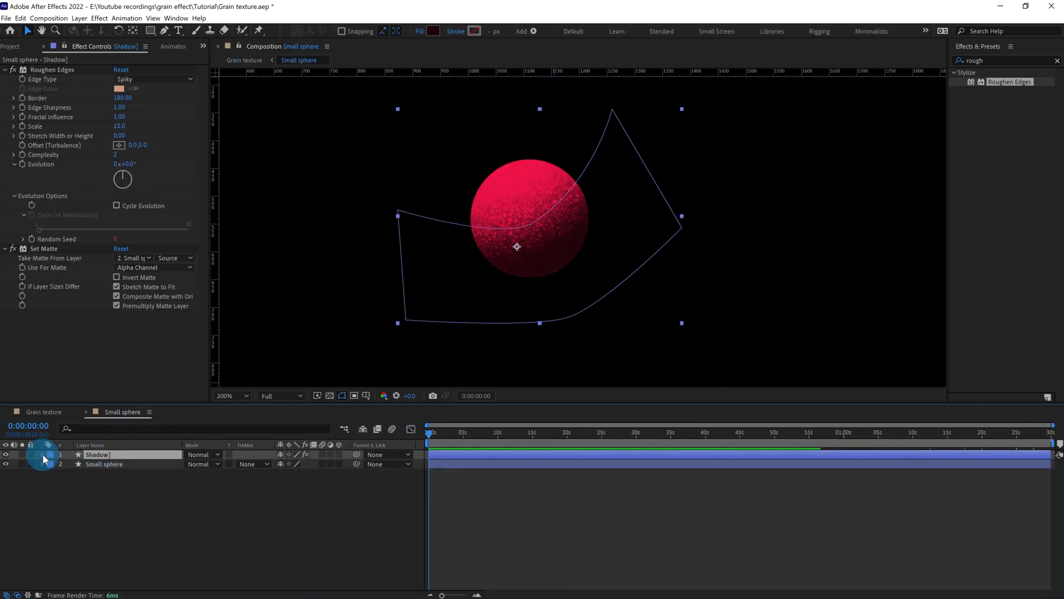
- Enable Path keyframes on Shadow and reshape the mask across the red sphere at 6 seconds
left_click(42, 455)
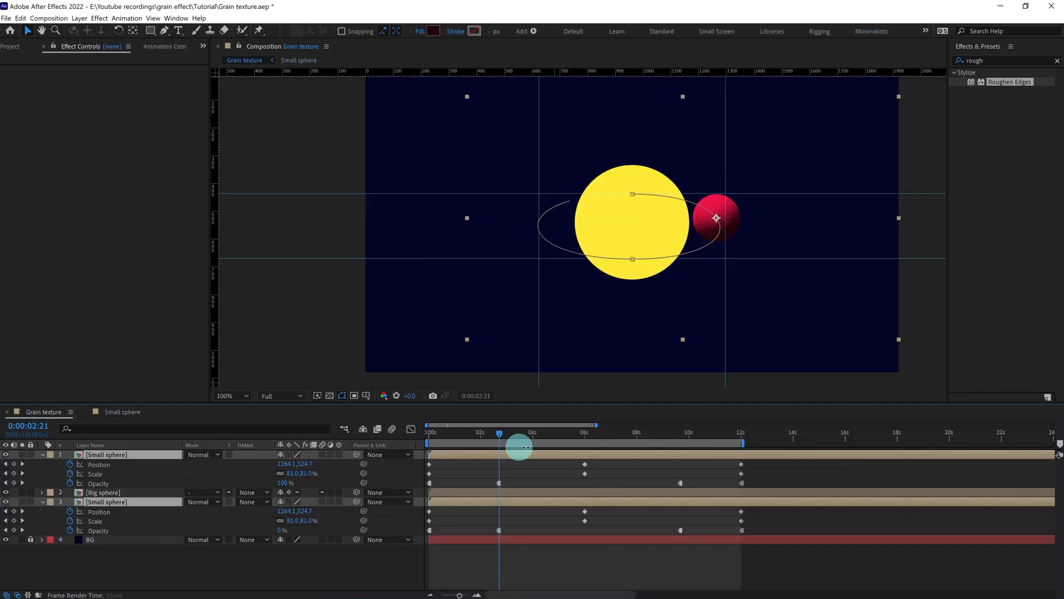
left_click(586, 433)
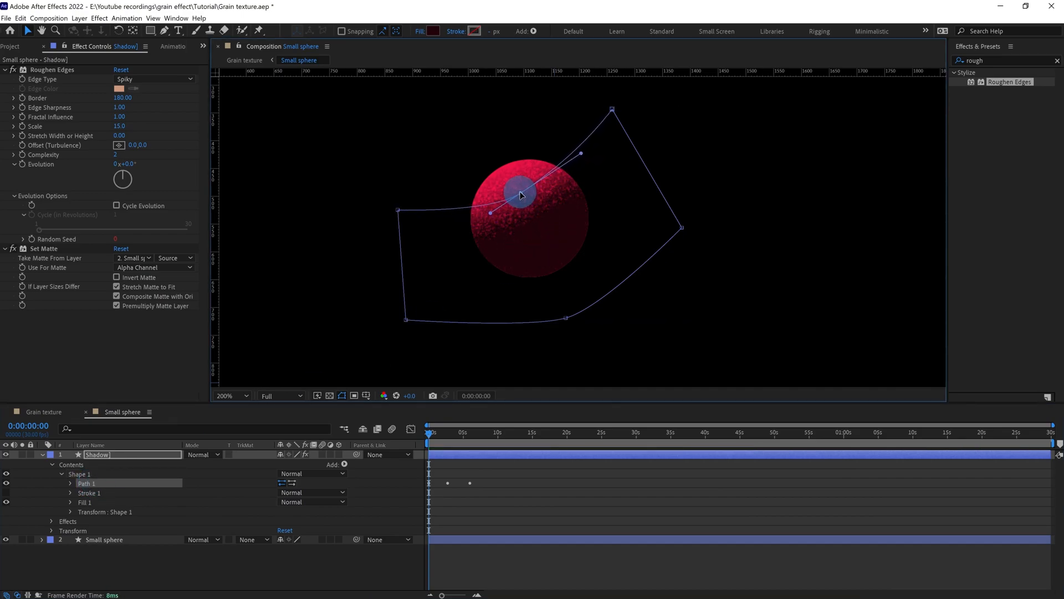
left_click_drag(522, 195, 560, 307)
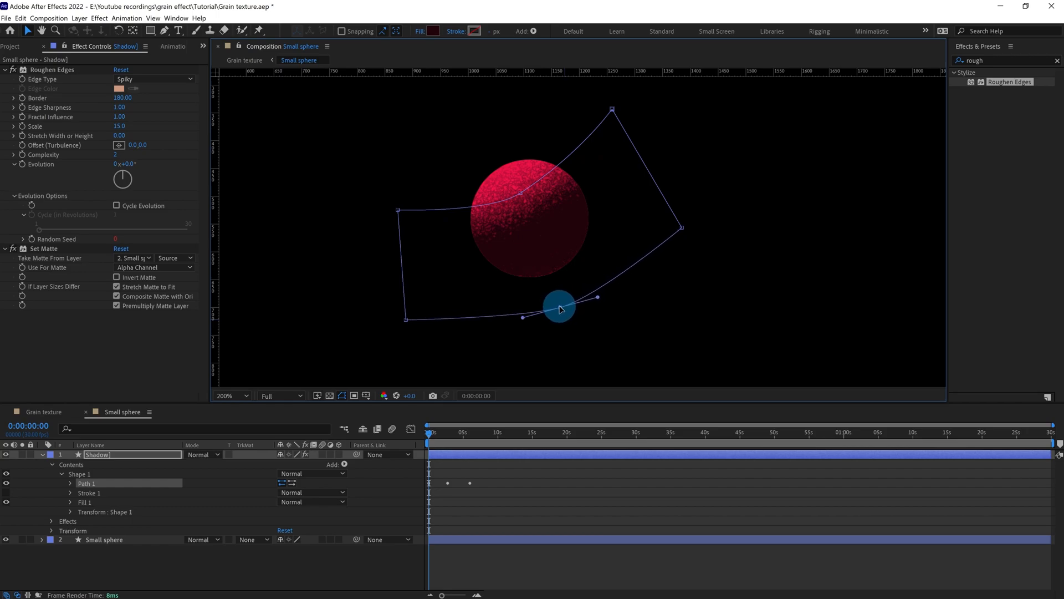
left_click_drag(560, 308, 613, 111)
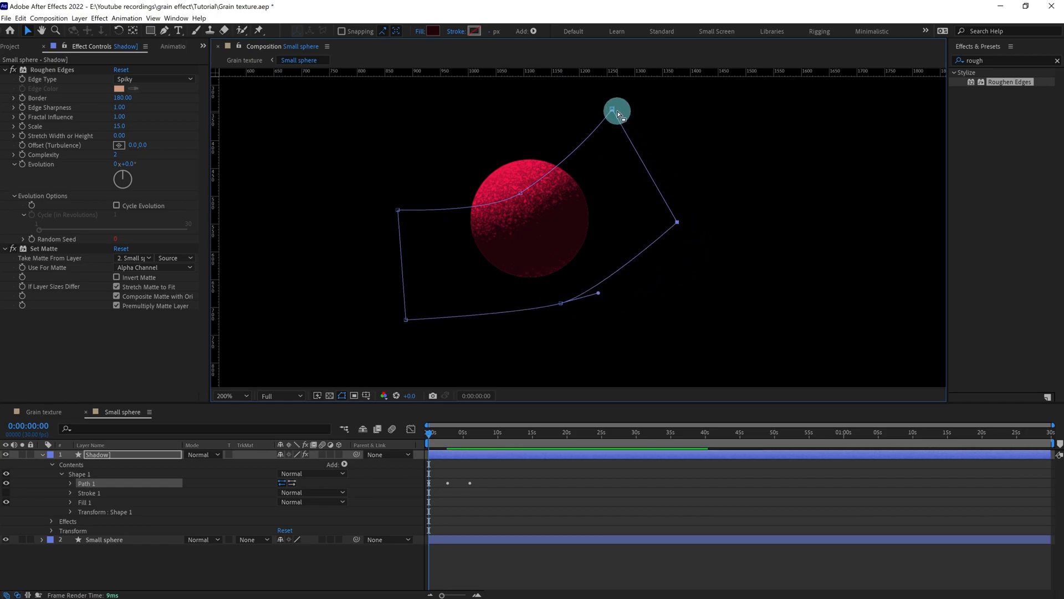
left_click_drag(617, 111, 491, 213)
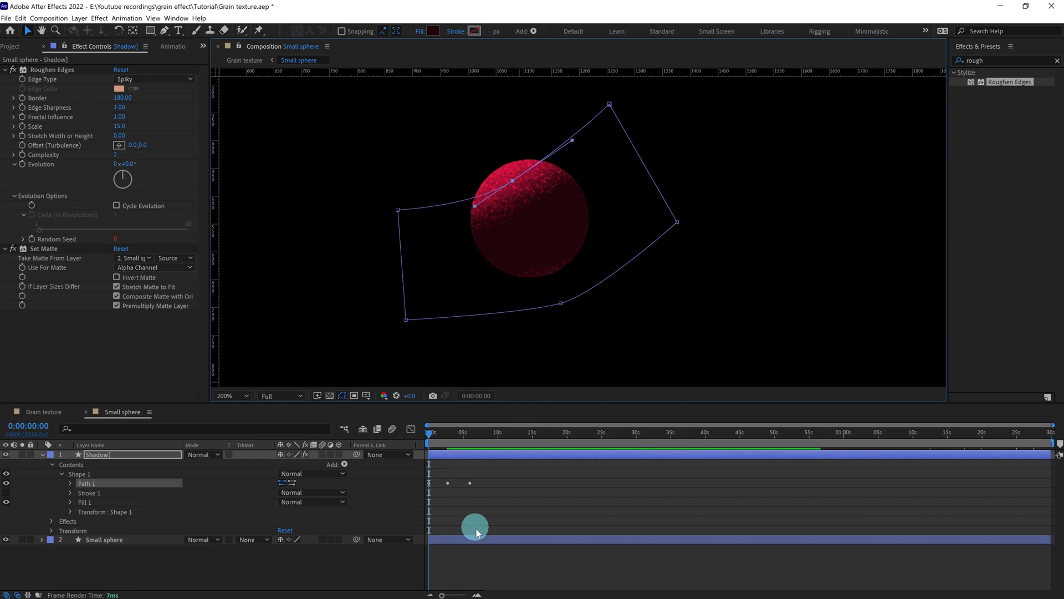
- Reshape the shadow's edges for the 12-second keyframe, then return to the Grain texture composition
left_click(69, 483)
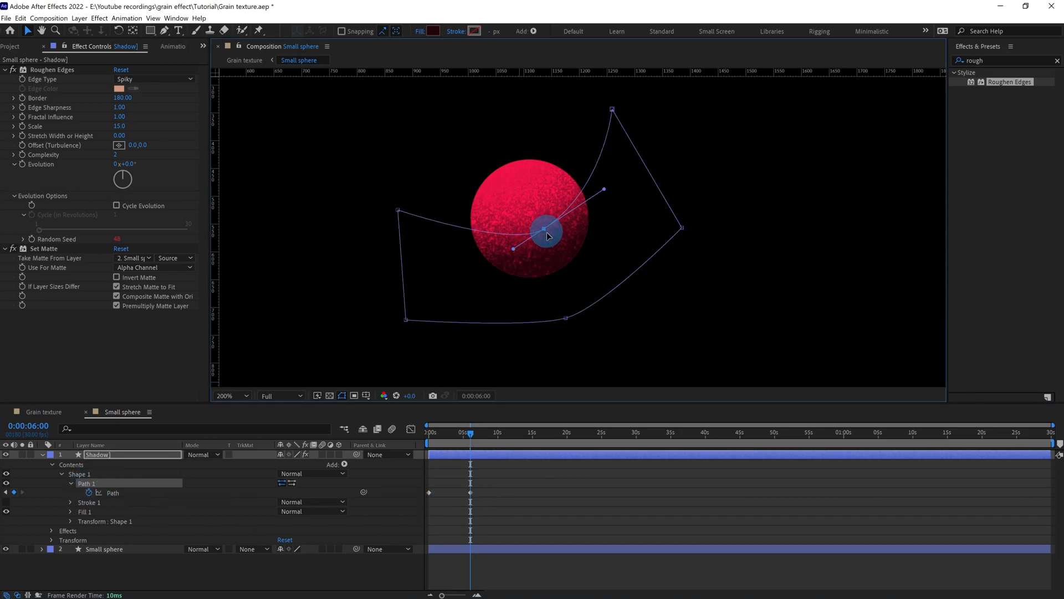
left_click_drag(548, 236, 567, 317)
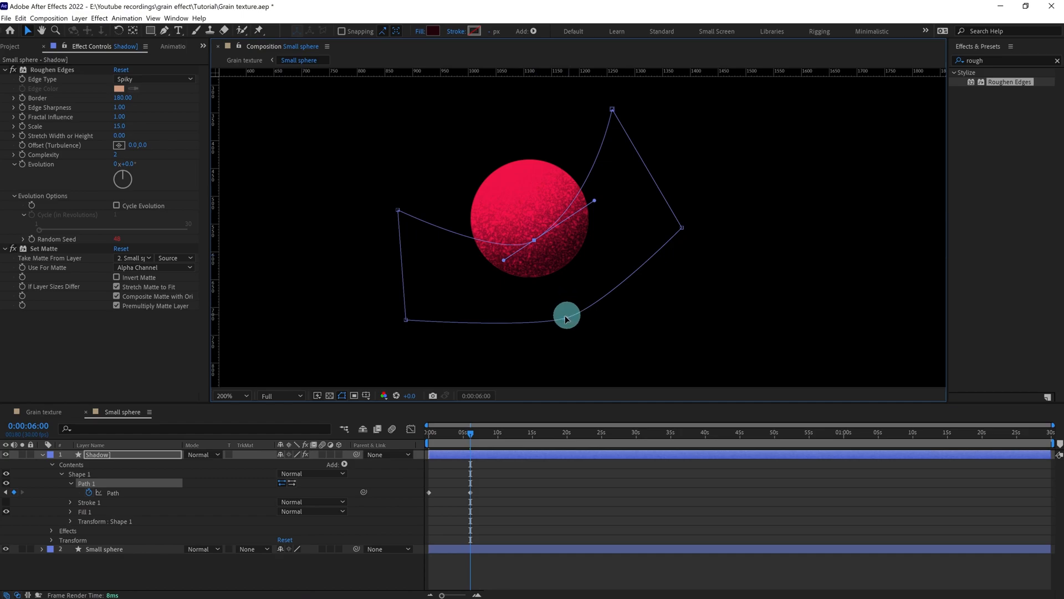
left_click_drag(566, 319, 535, 246)
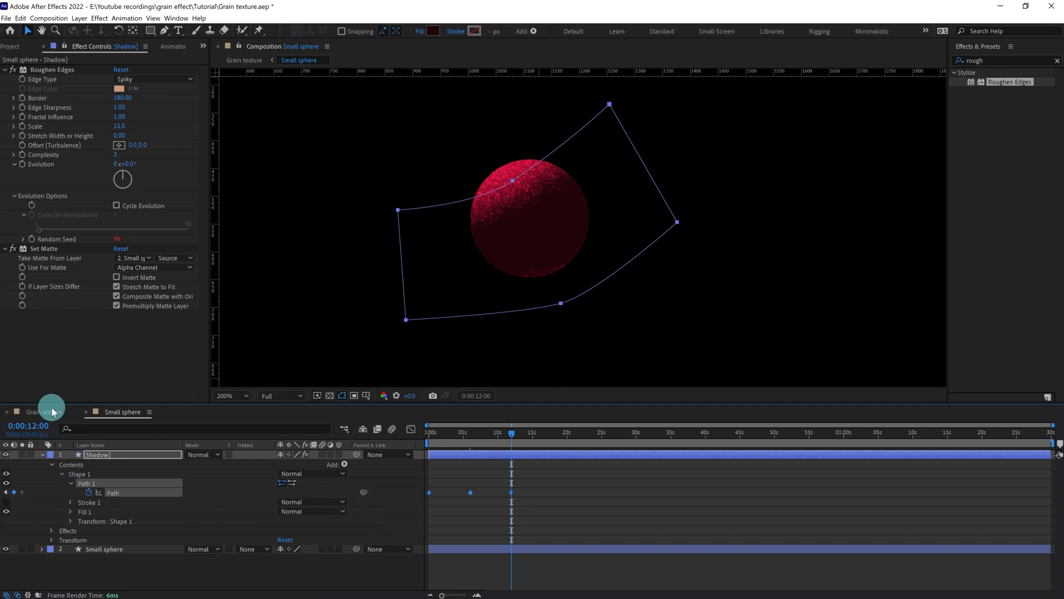
left_click(244, 60)
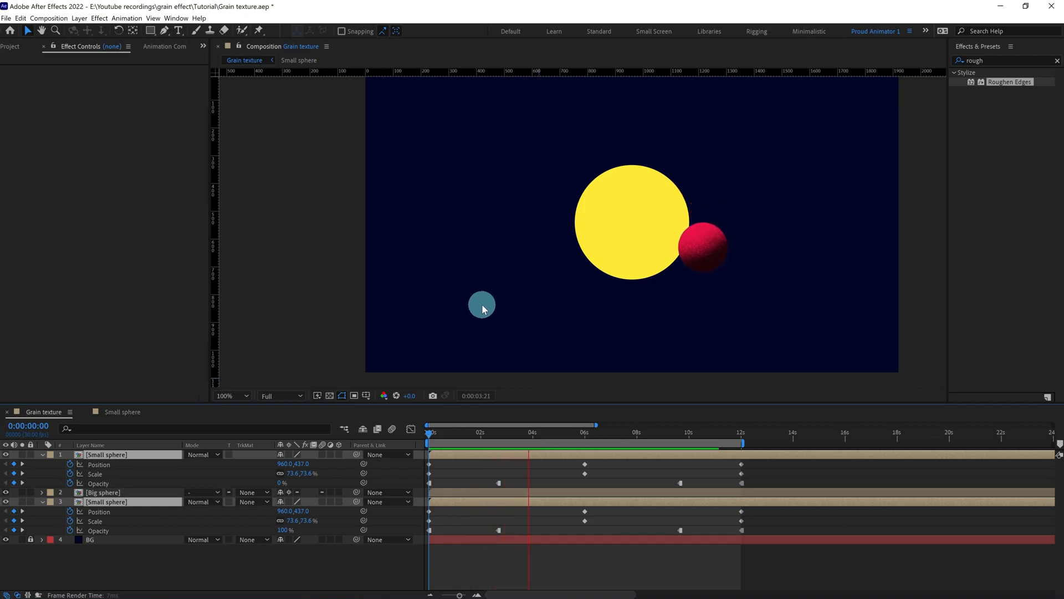
- Scrub the Grain texture timeline to preview the spheres' animation before adding the shadow polygon
left_click_drag(527, 431, 581, 431)
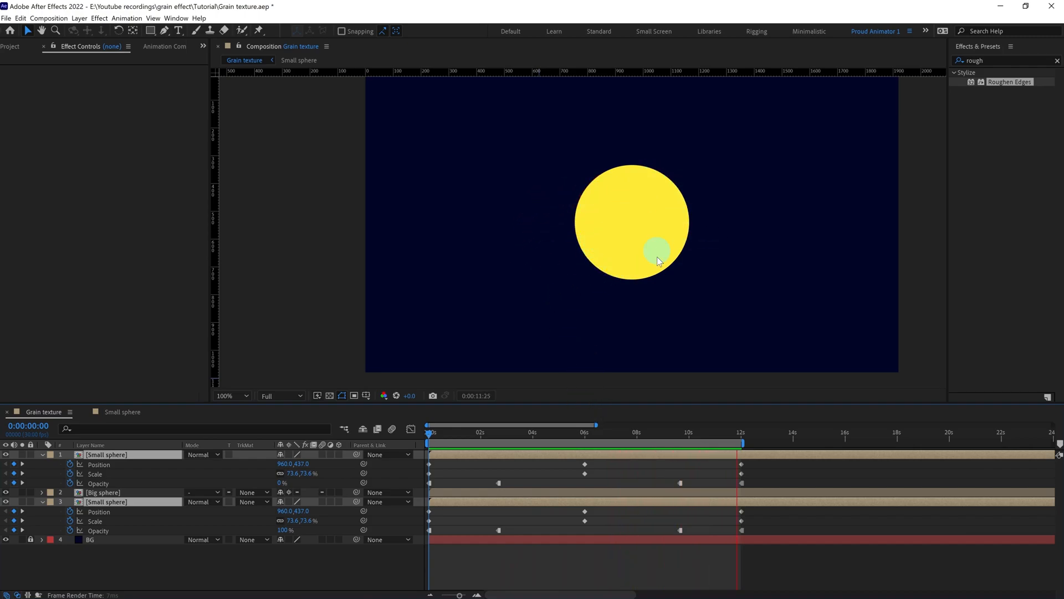
left_click_drag(428, 452, 462, 452)
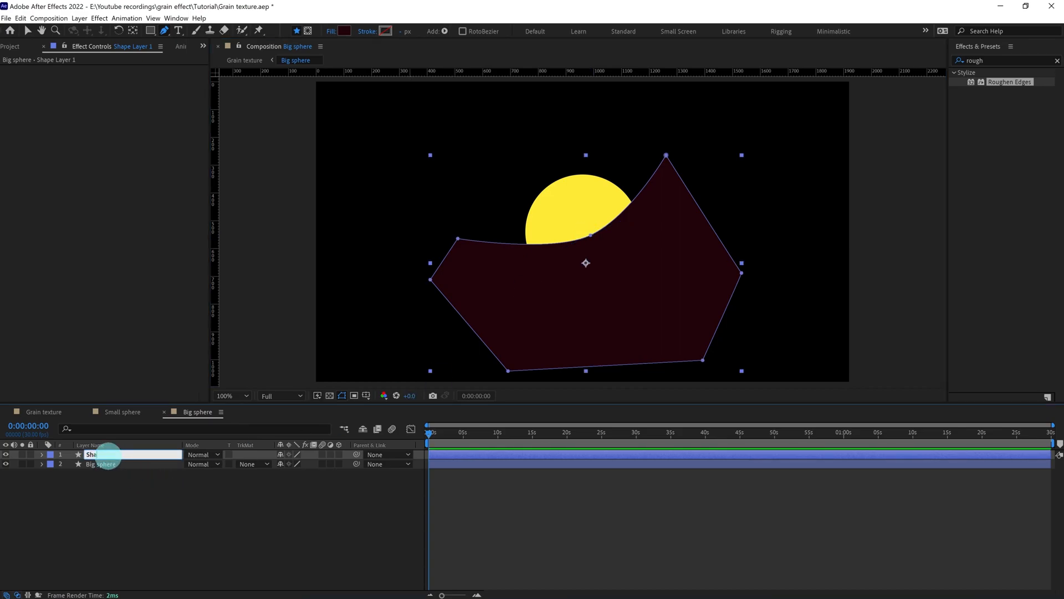
- Name the layer Shadow, set Take Matte From Layer to Big sphere and fill it #322800
type("Shadow")
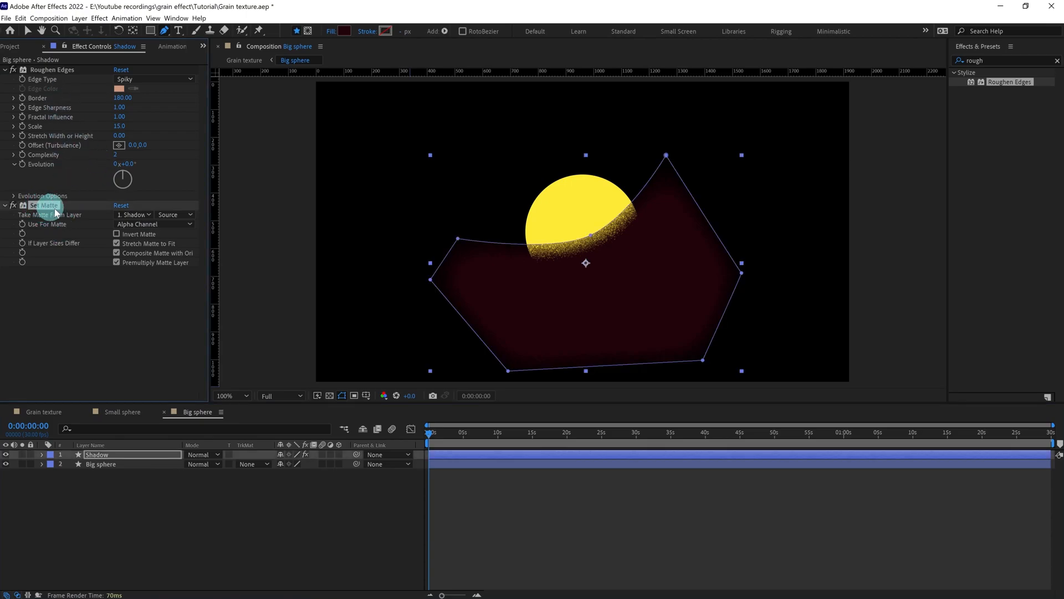
left_click(135, 214)
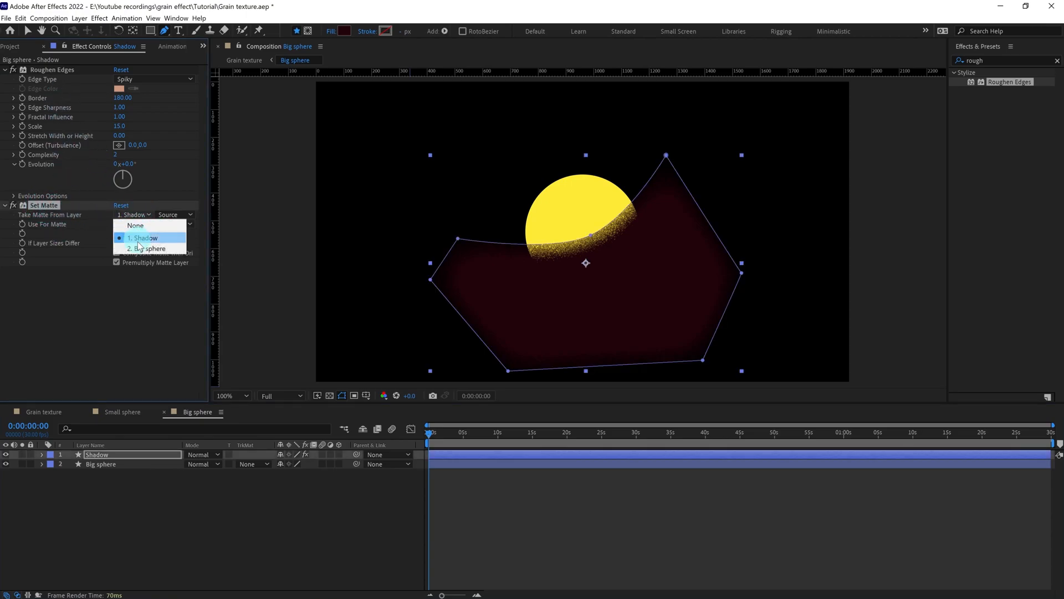
left_click(149, 248)
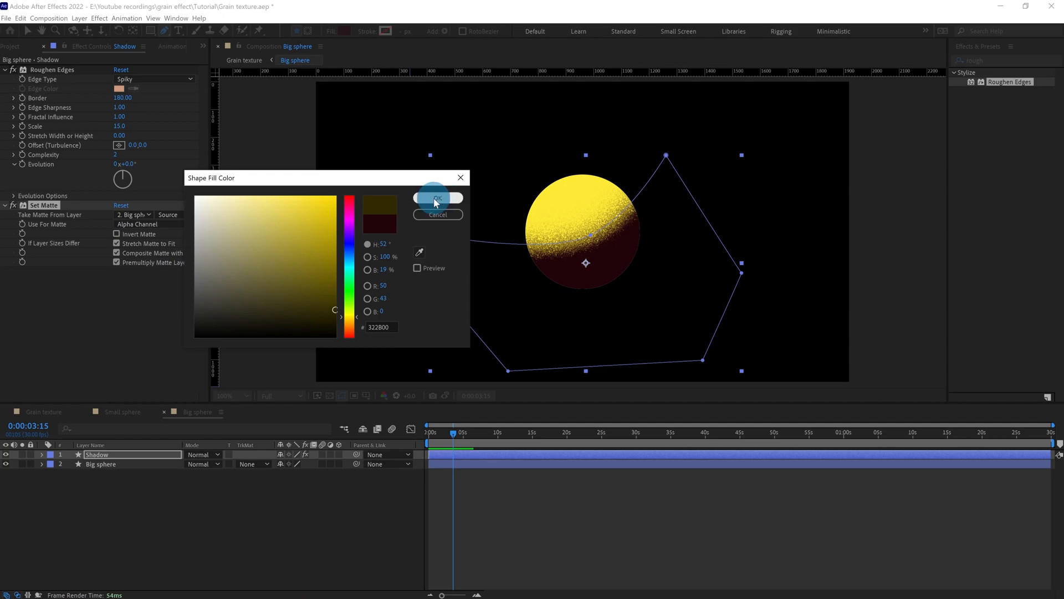
left_click(437, 197)
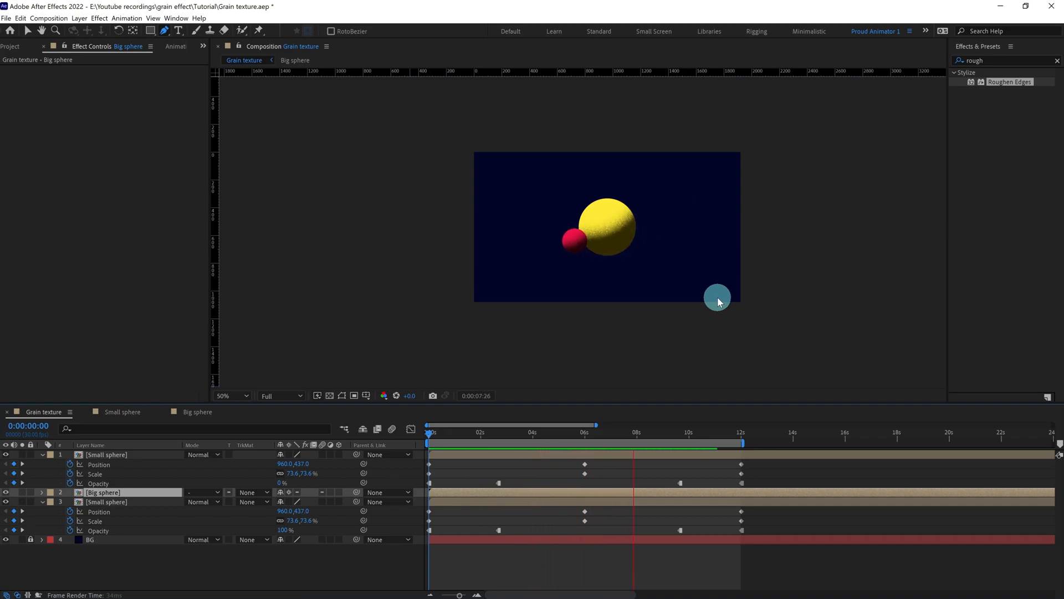
left_click(689, 431)
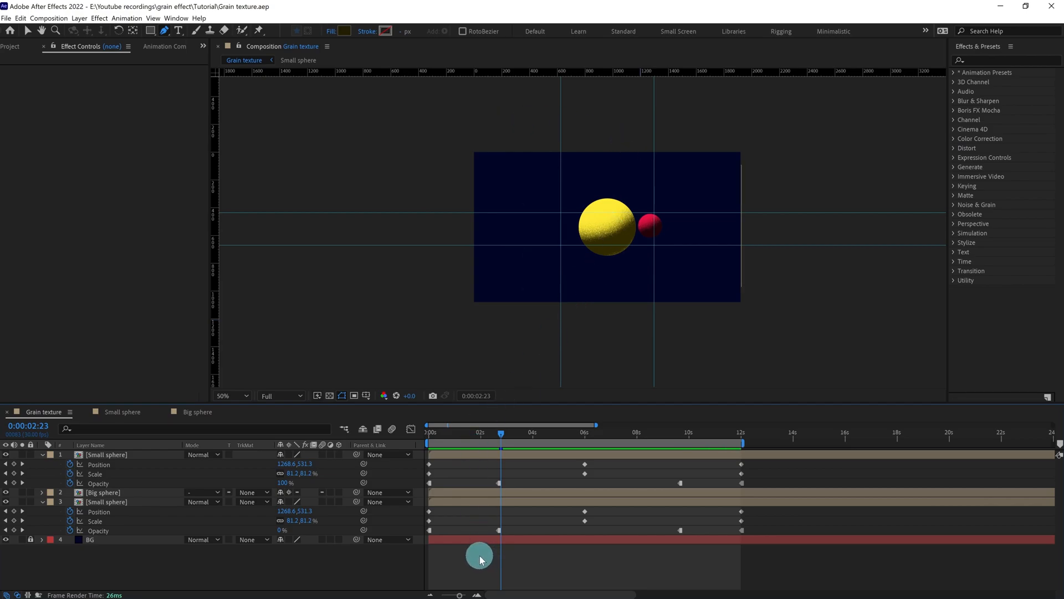
- Add a top adjustment layer named Grain and apply the Add Grain effect to it
right_click(482, 557)
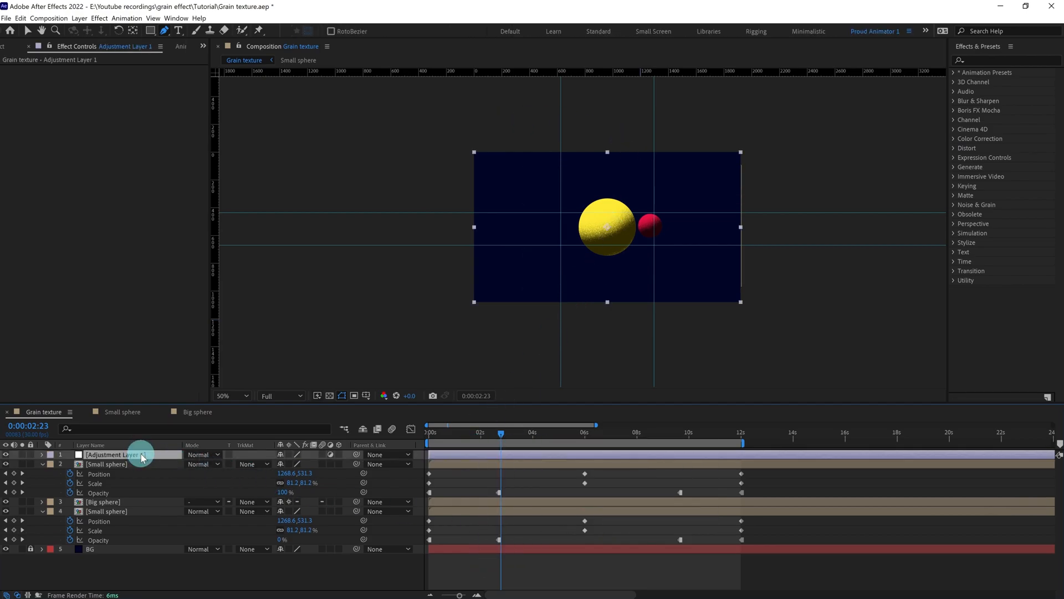
type("Grain")
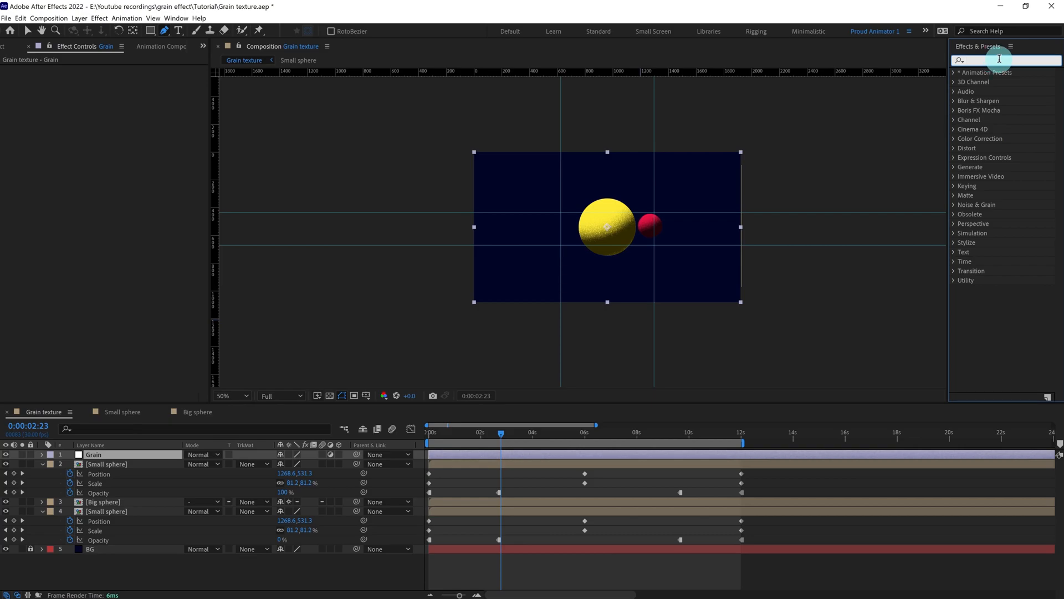
type("grain")
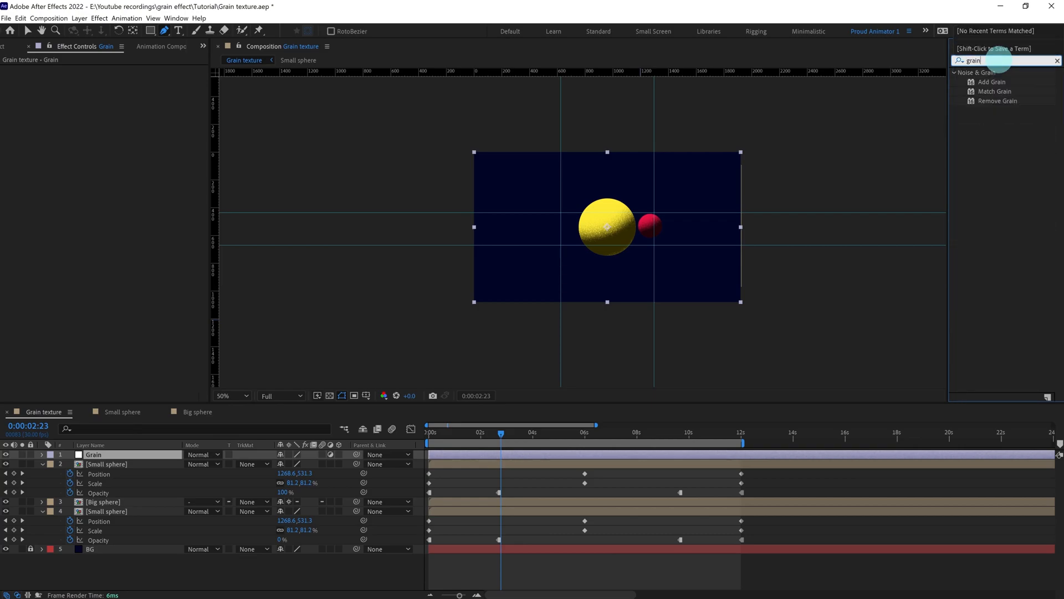
double_click(991, 81)
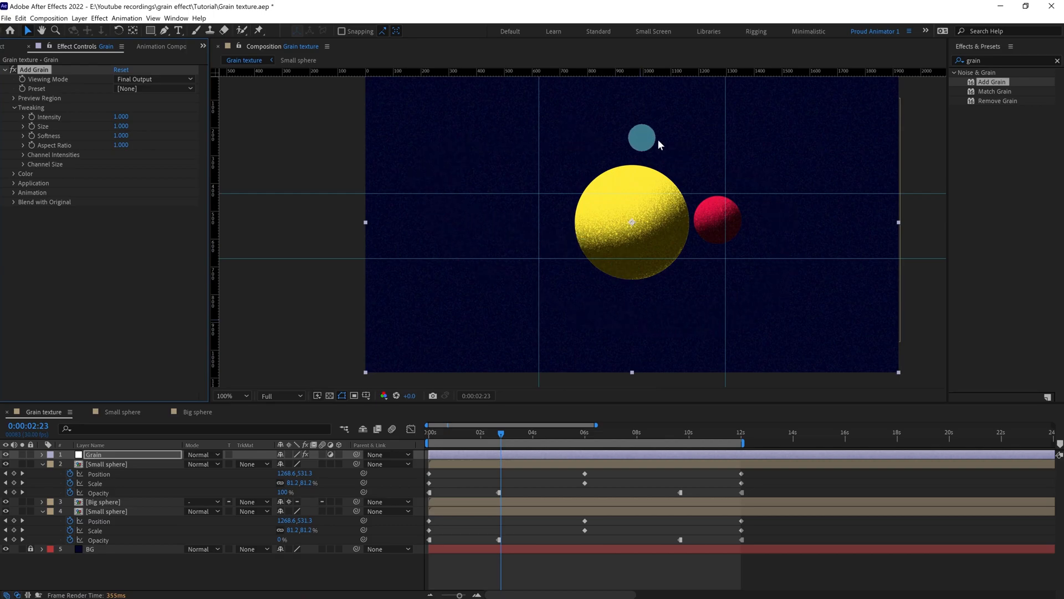
- Set the Add Grain preset to Eastman Color Neg 100T (after trying EXR 100T)
left_click_drag(642, 137, 623, 311)
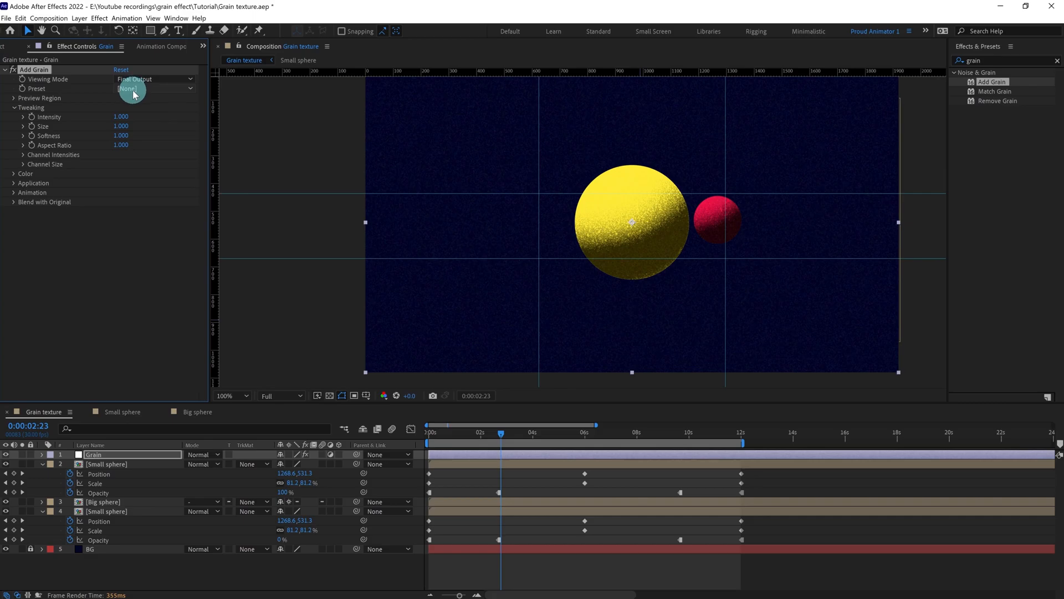
left_click(155, 88)
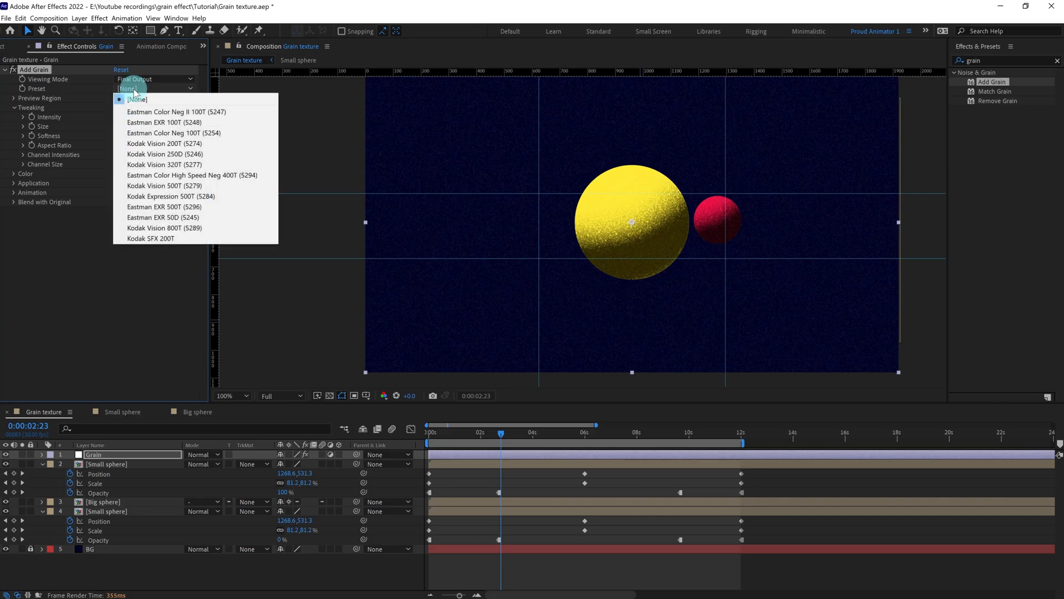
left_click(164, 122)
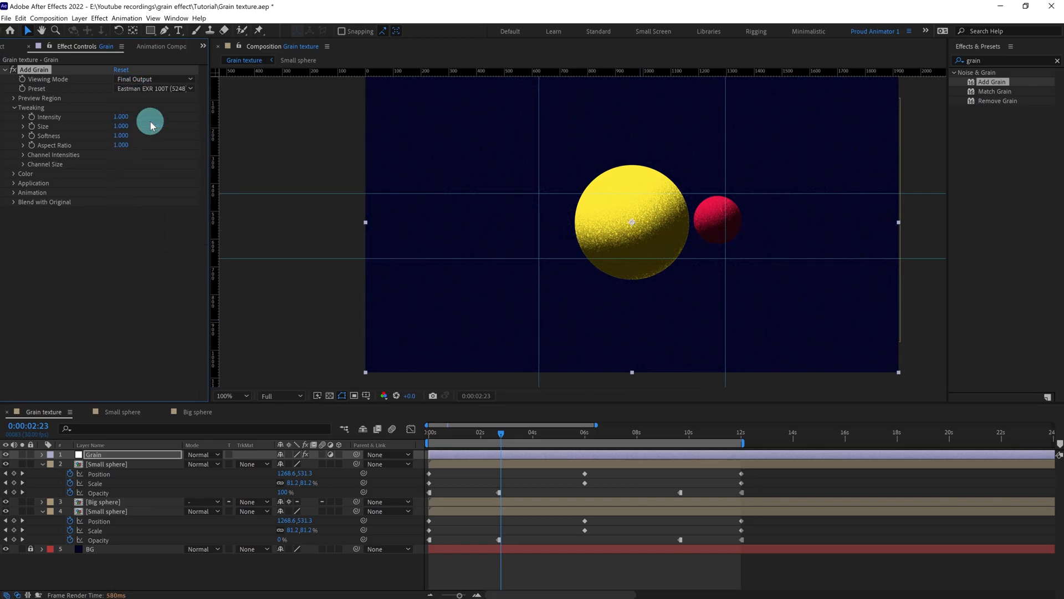
left_click(153, 89)
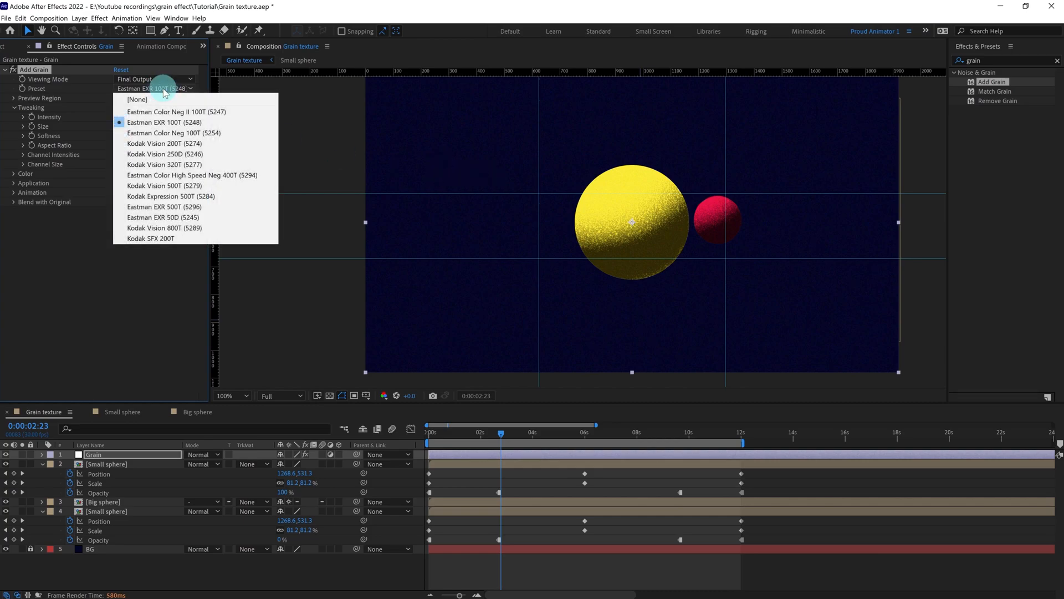
left_click(173, 132)
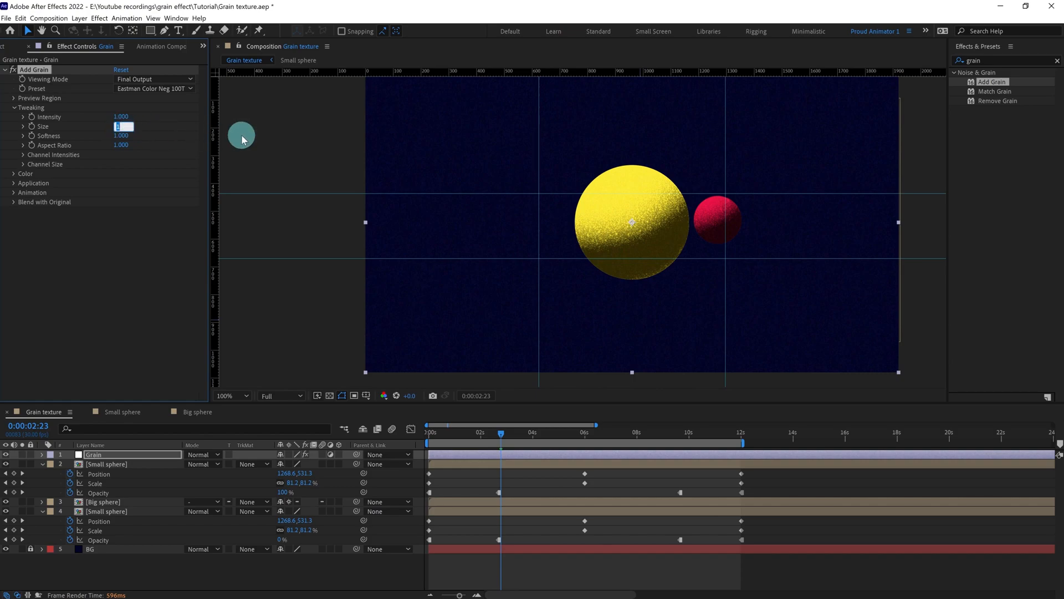
- Raise the grain Tweaking Size to 1.100 and expand the Animation settings
type("100")
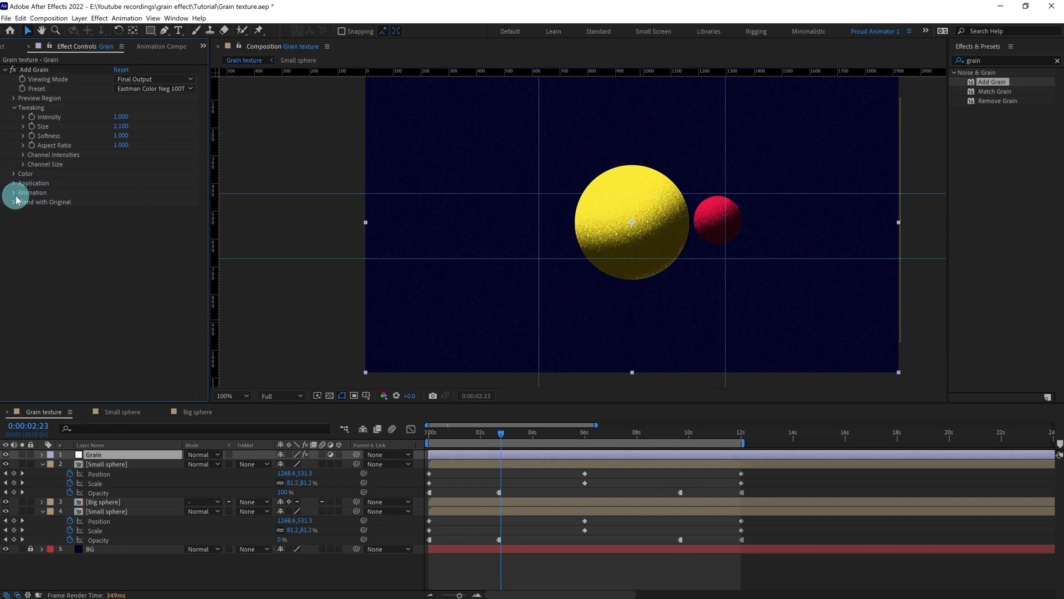
left_click(13, 192)
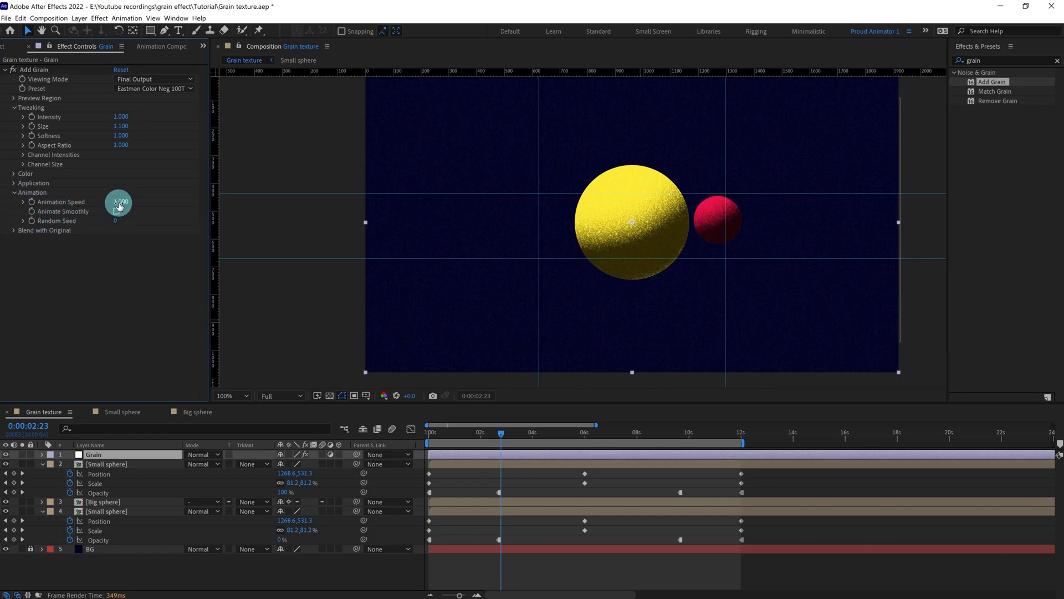